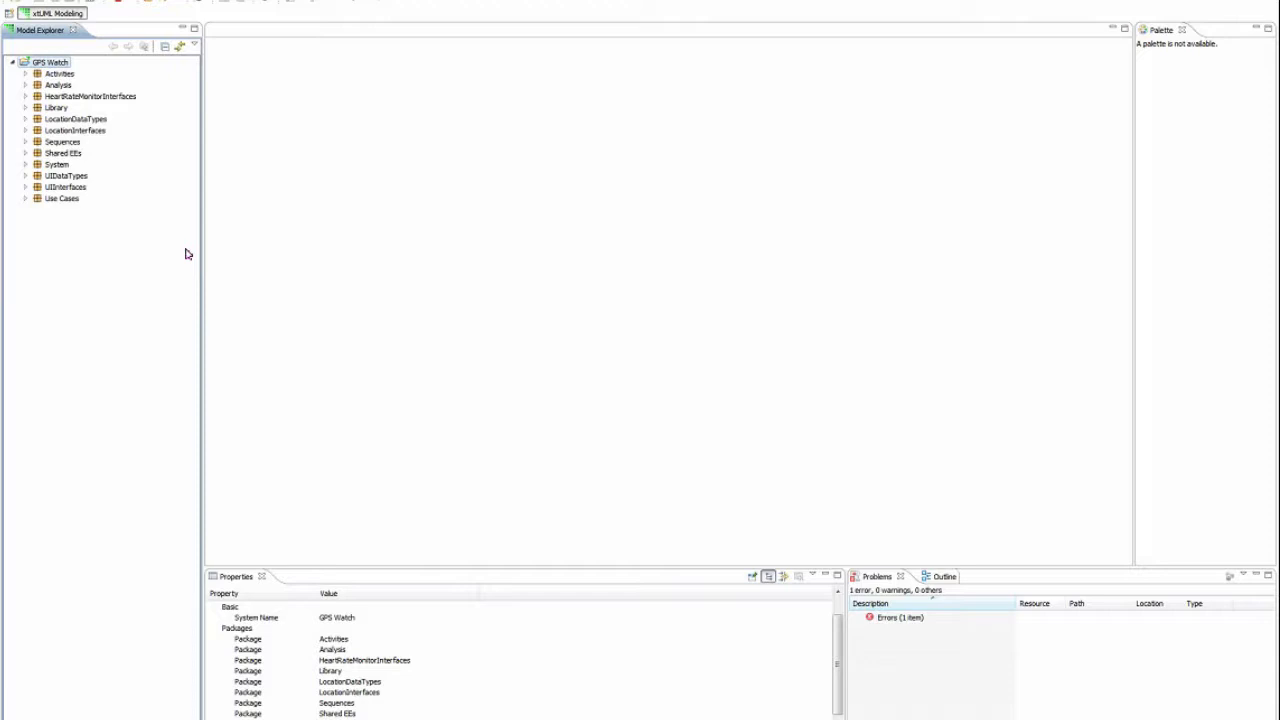
- Start exporting GPS Watch from Model Explorer, choosing xtUML Model as the export format
right_click(150, 240)
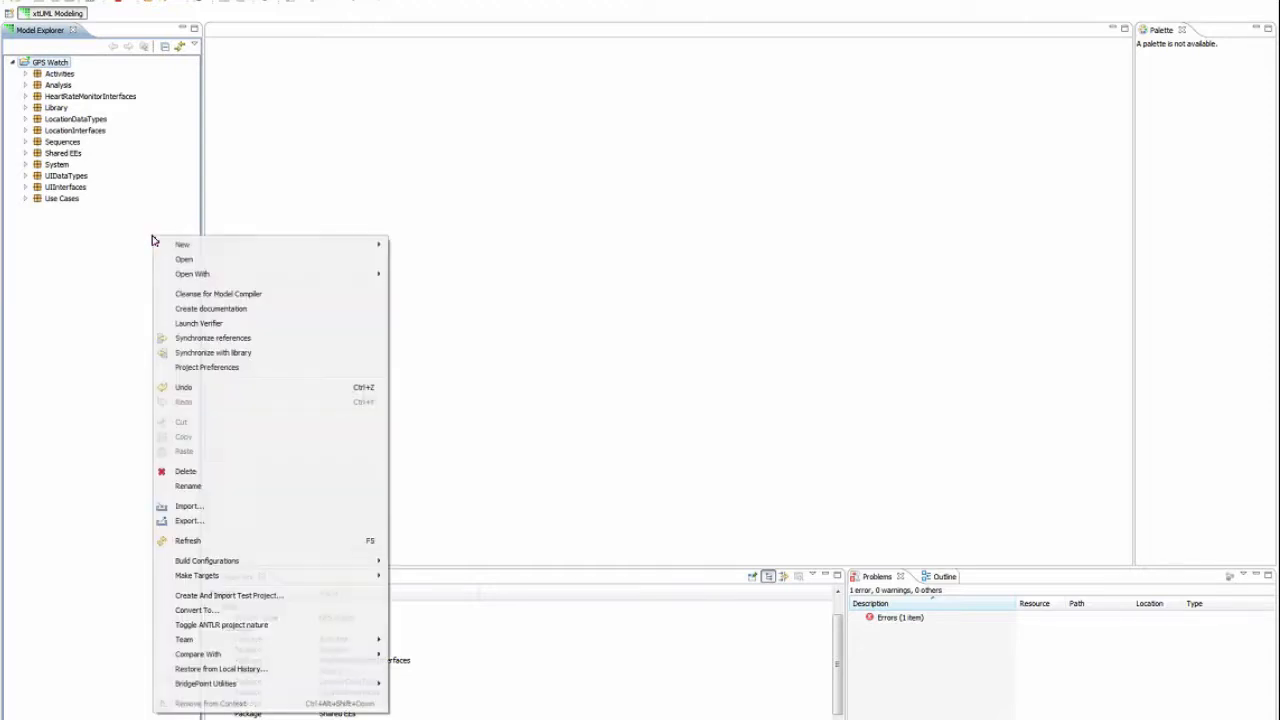
mouse_move(229, 517)
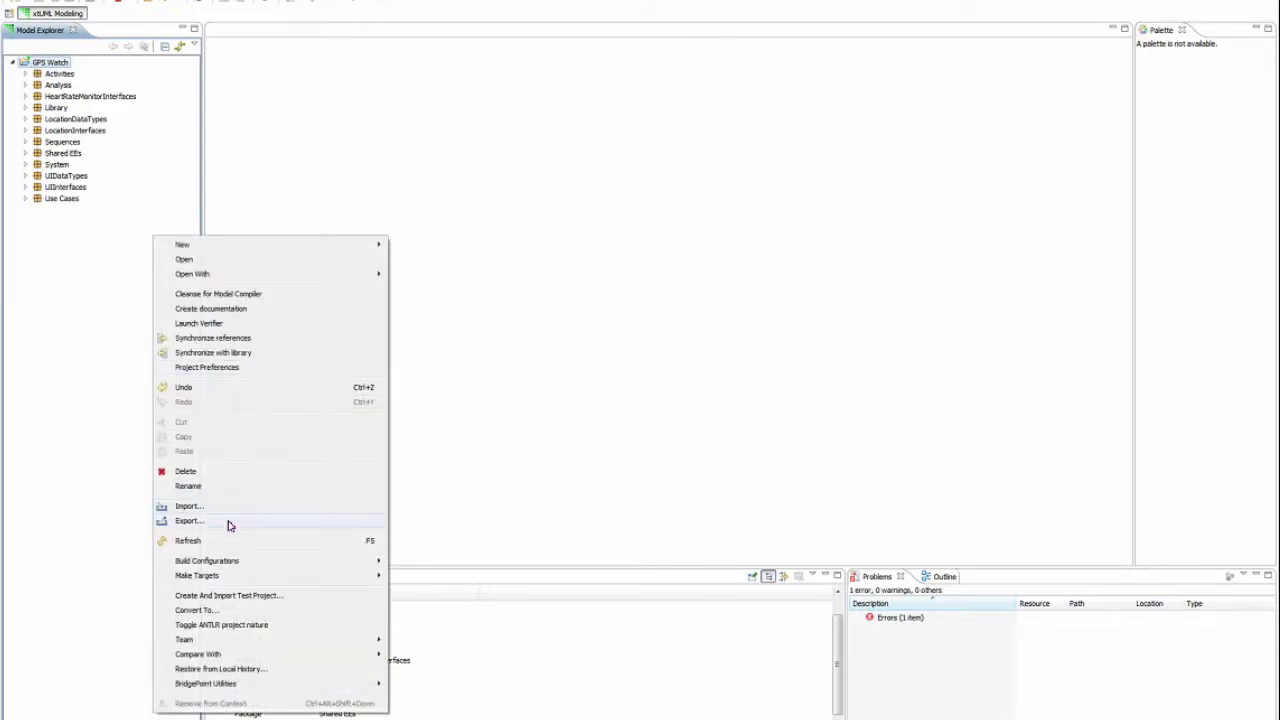
click(189, 520)
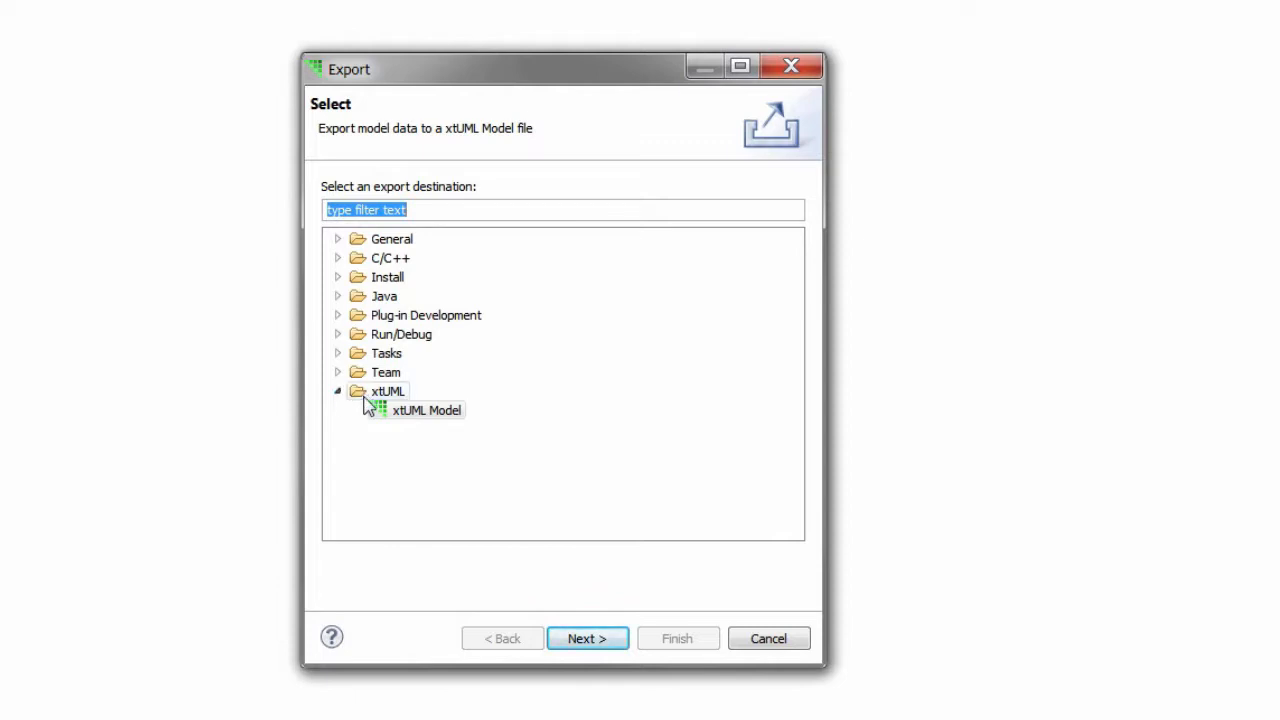
click(425, 410)
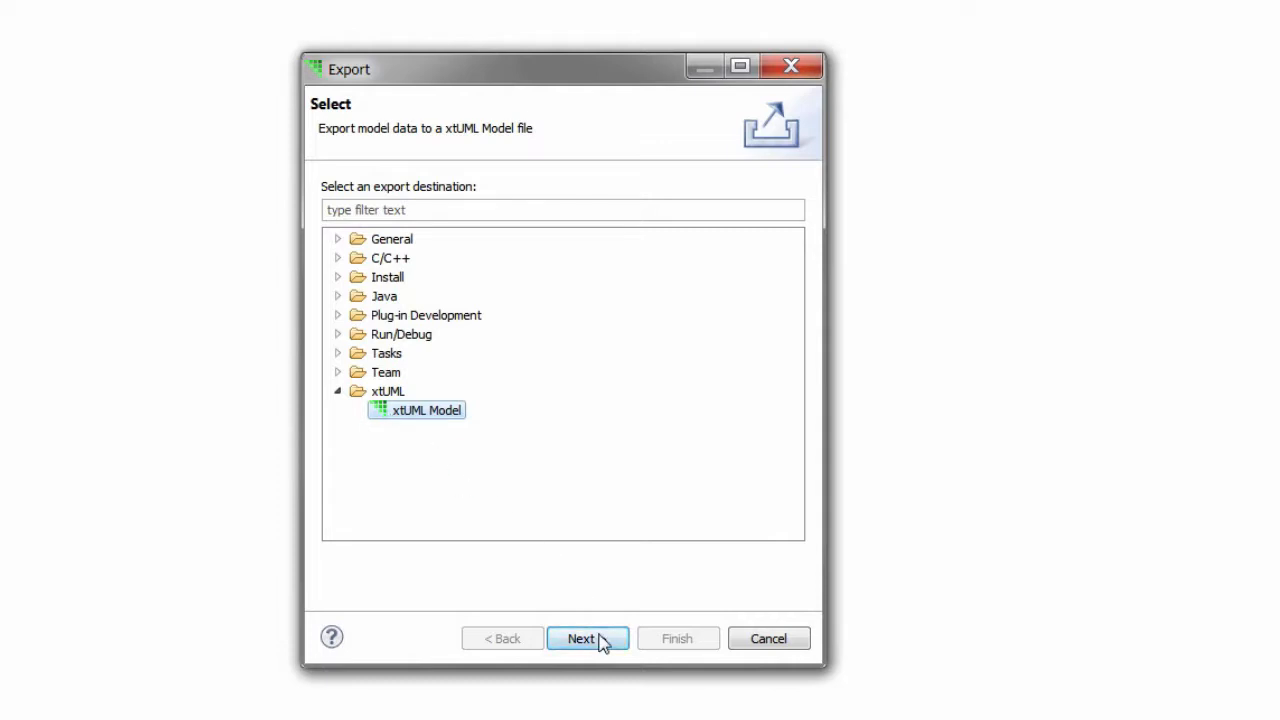
- Deselect all GPS Watch packages and check only System for export
click(588, 638)
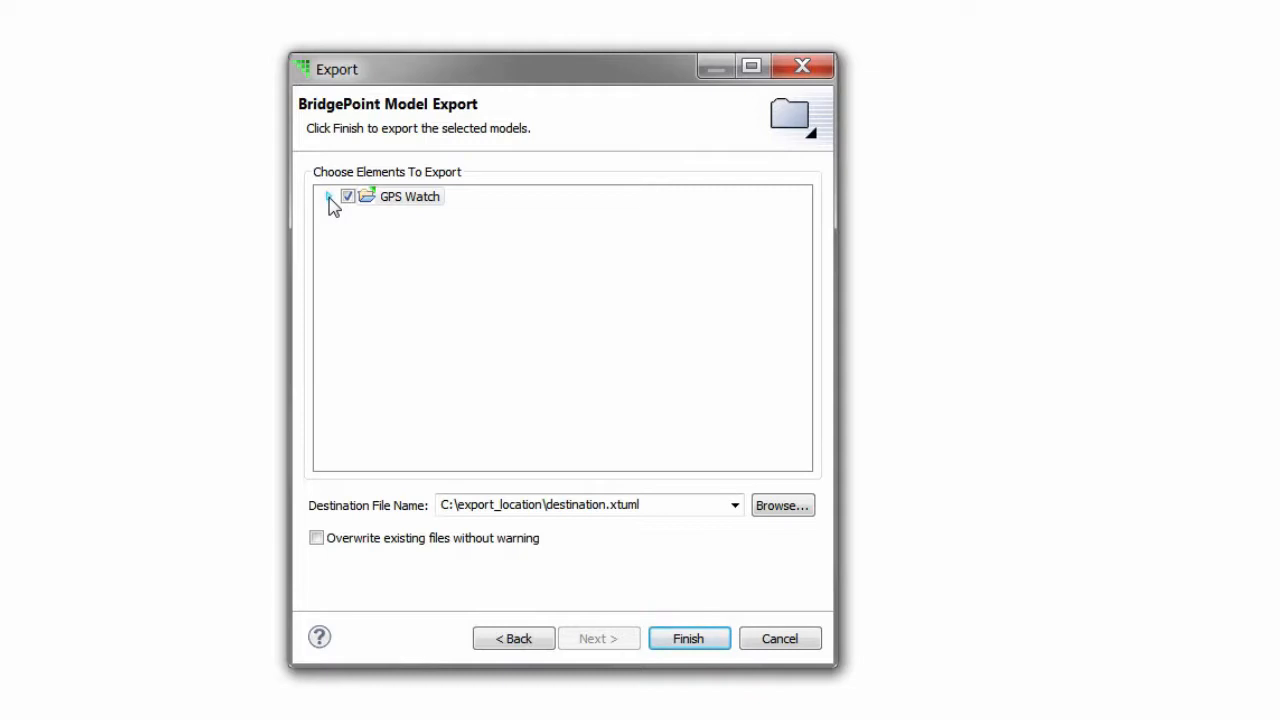
click(329, 196)
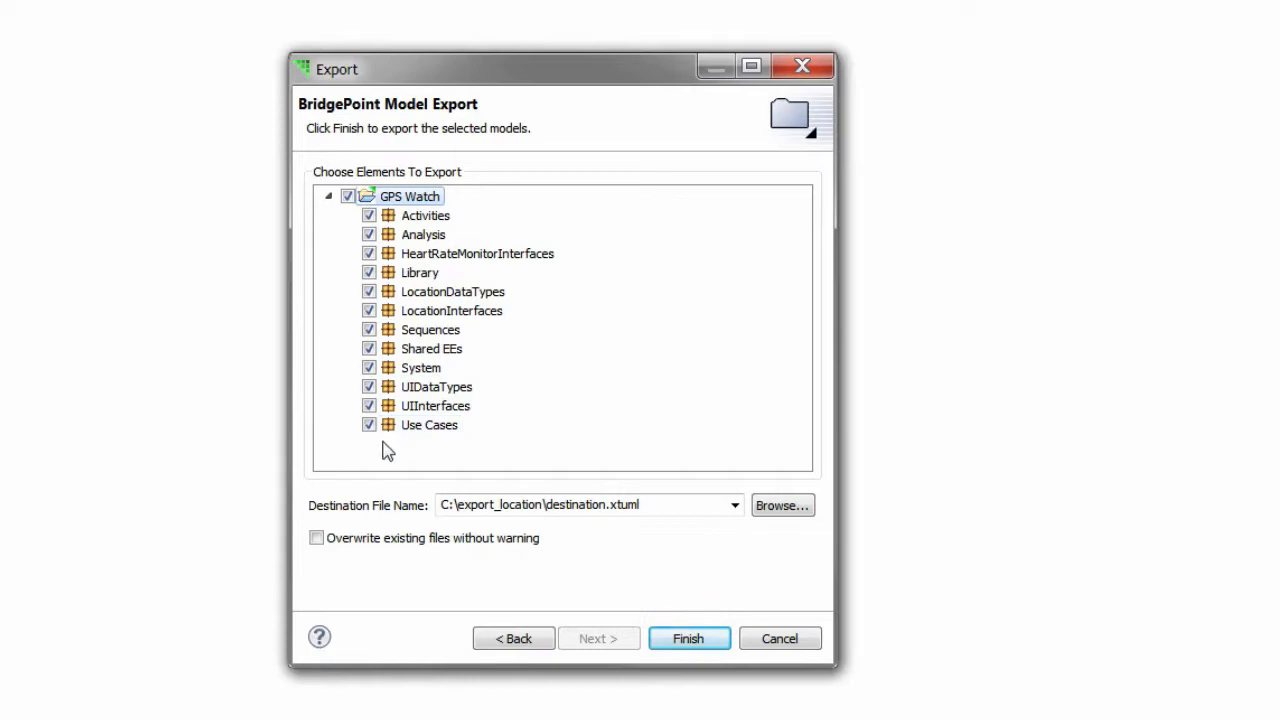
click(348, 196)
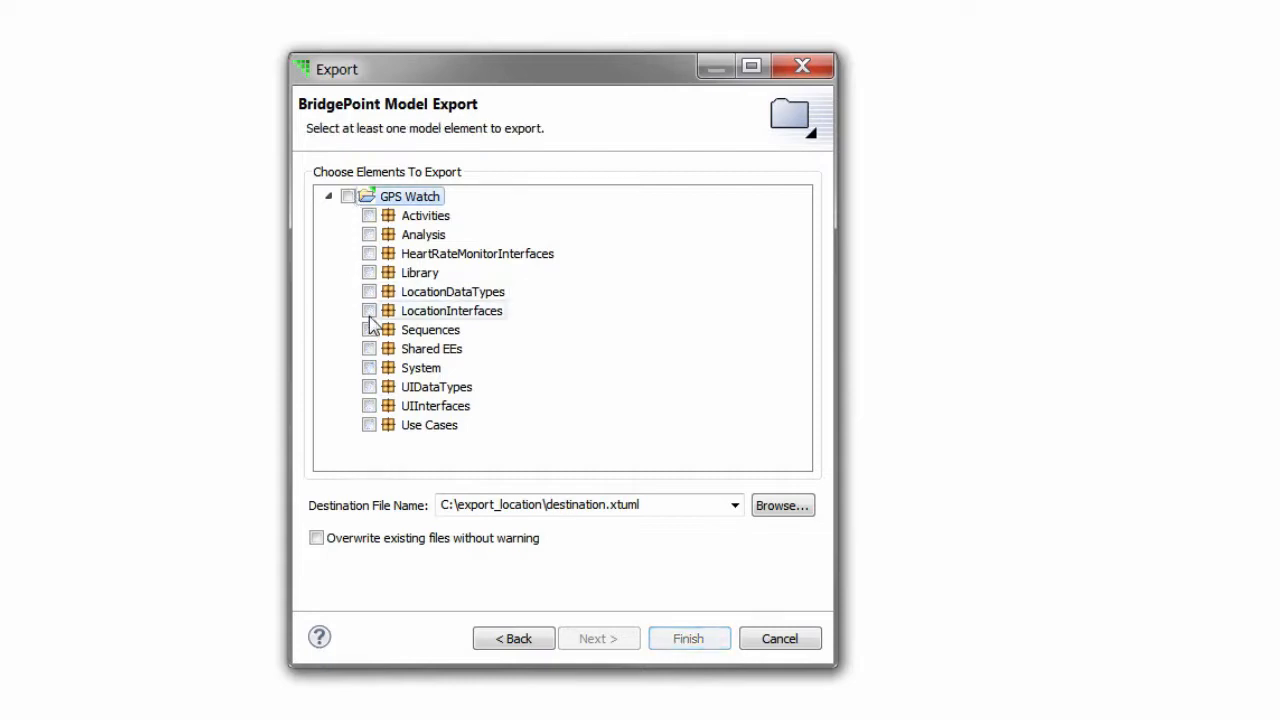
click(369, 367)
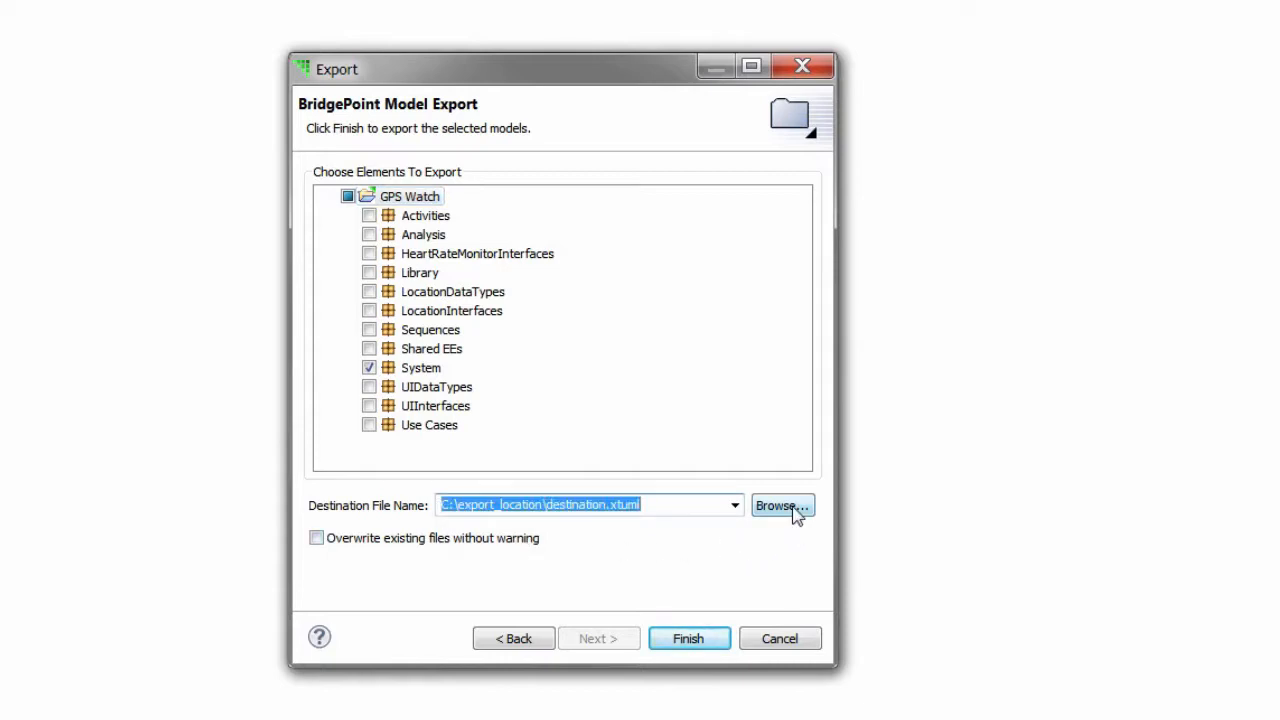
click(782, 505)
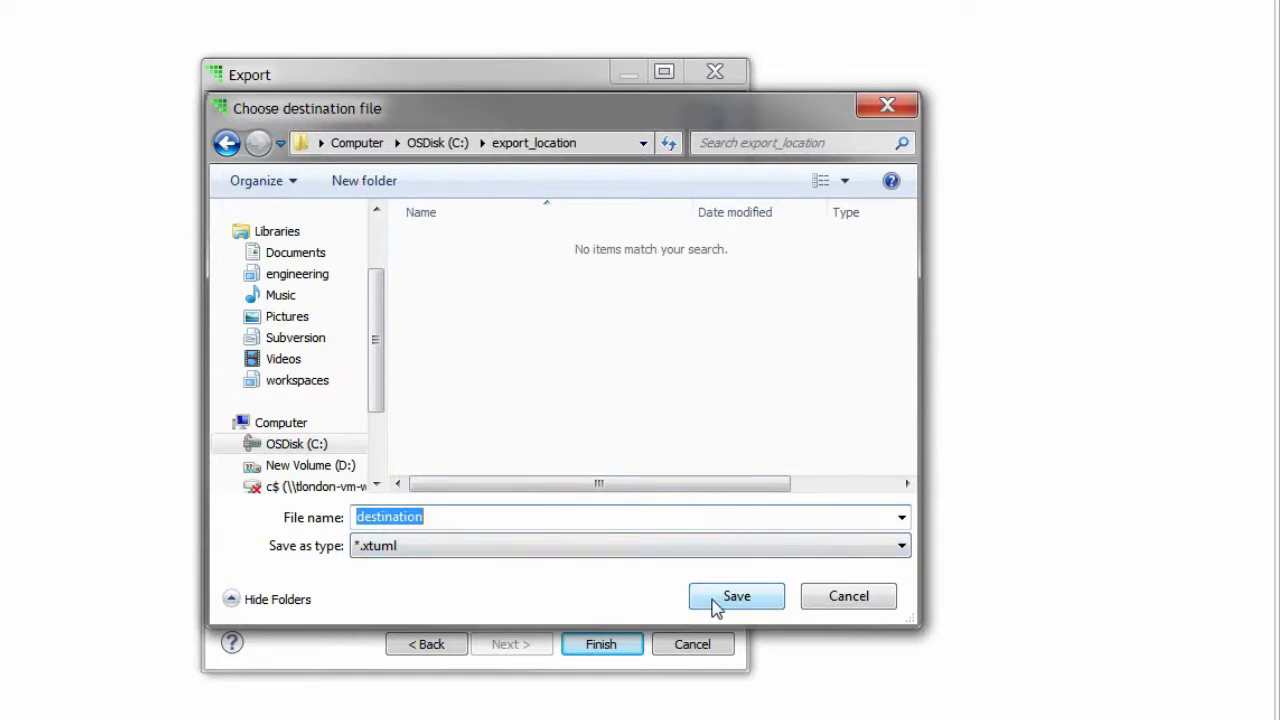
click(736, 596)
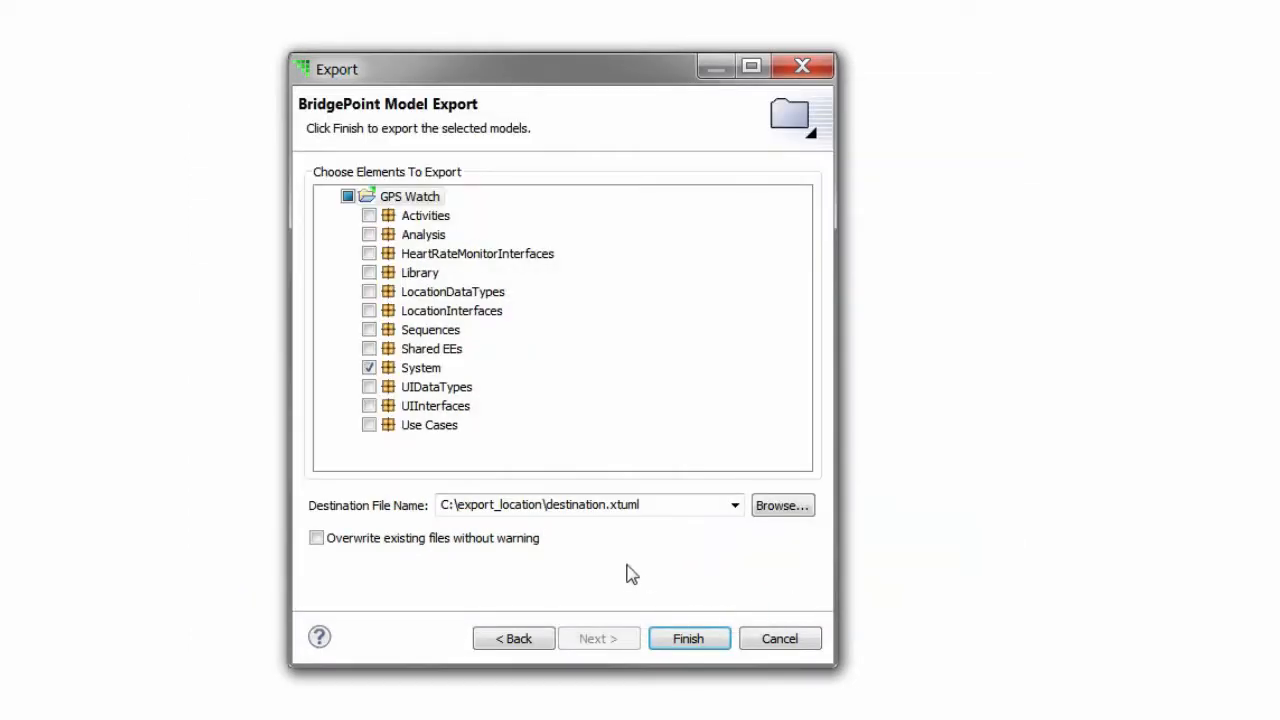
mouse_move(367, 562)
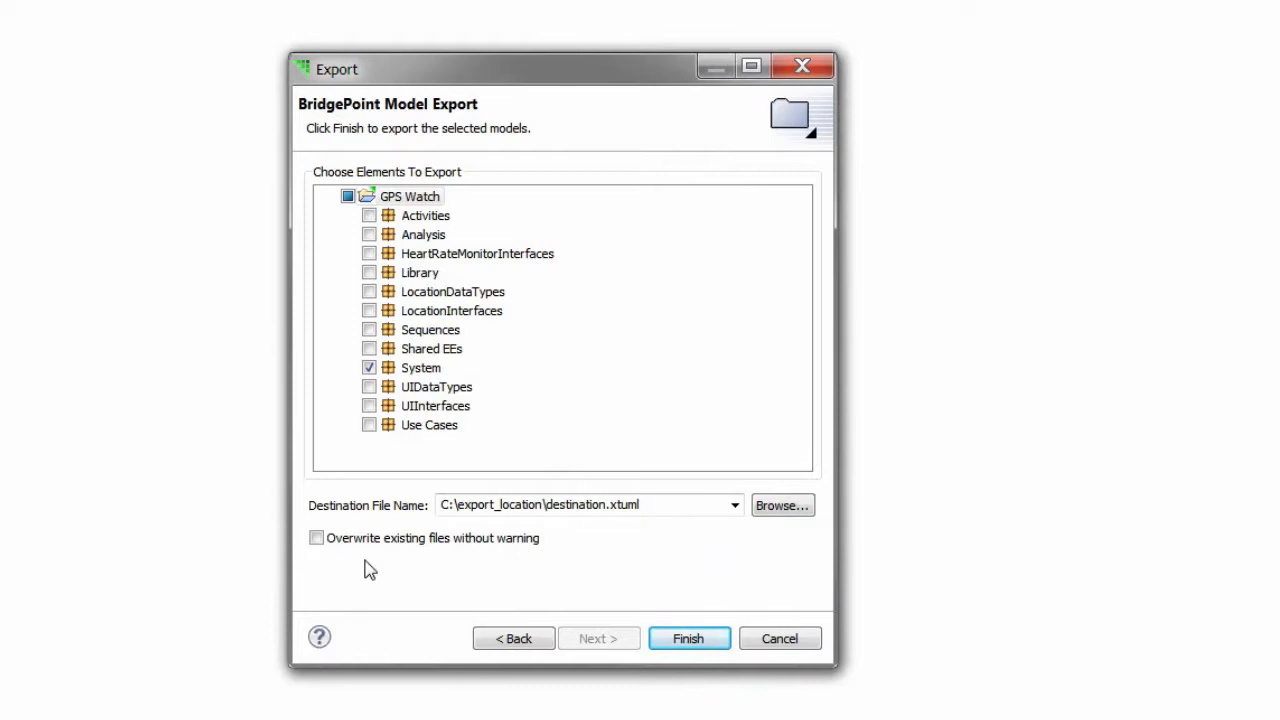
mouse_move(388, 558)
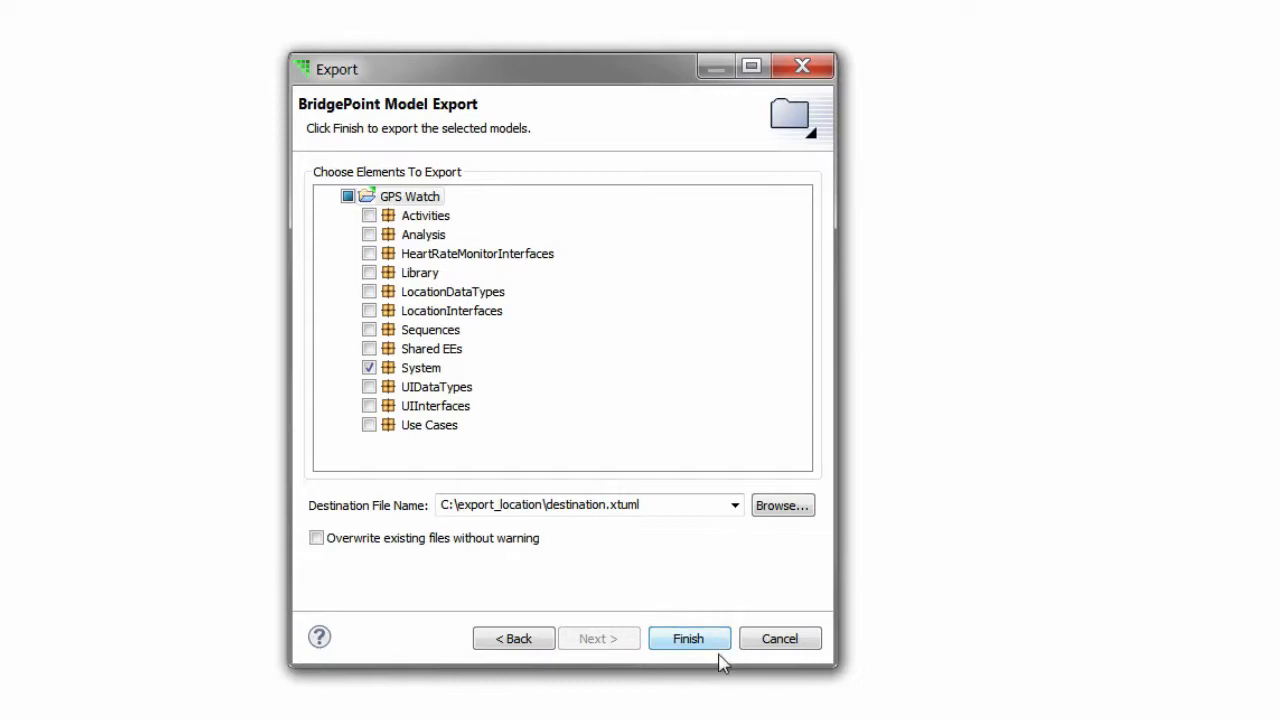
- Finish the export and verify destination.xtuml (62.4 KB) exists in C:\export_location
click(688, 638)
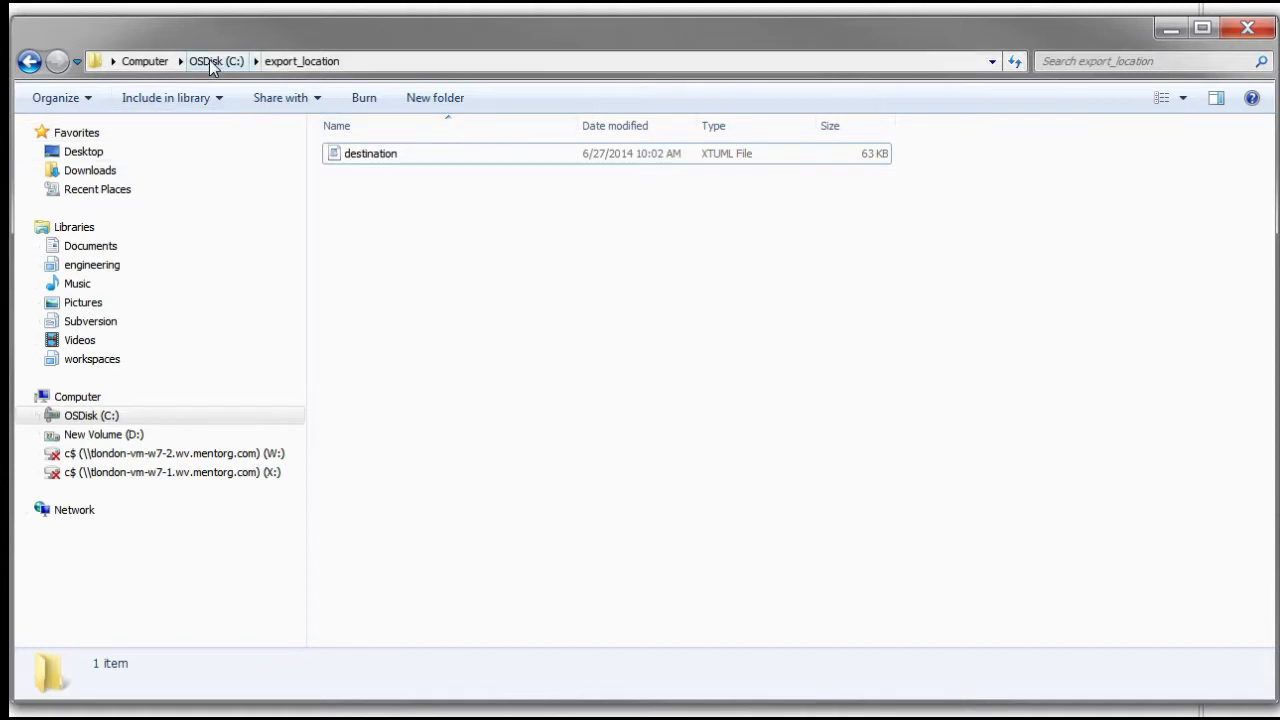
click(370, 153)
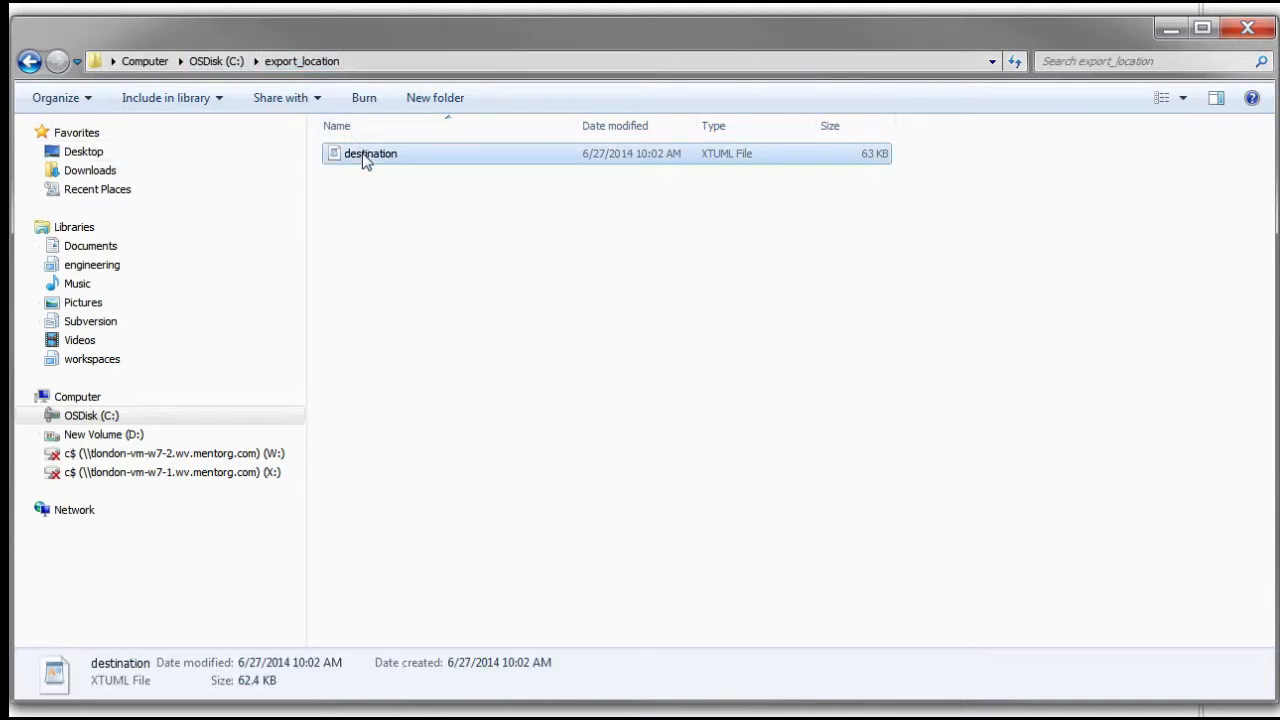
click(370, 153)
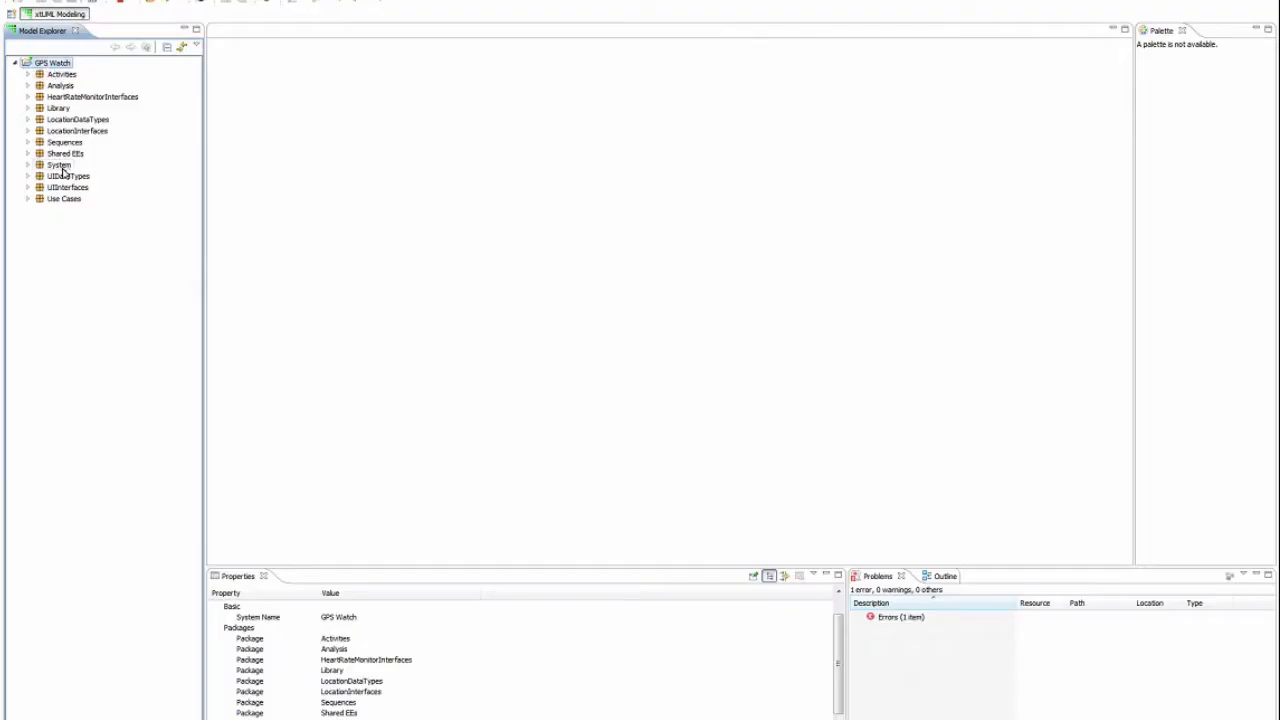
- Delete the System package, then start importing an xtUML Model into GPS Watch
right_click(58, 164)
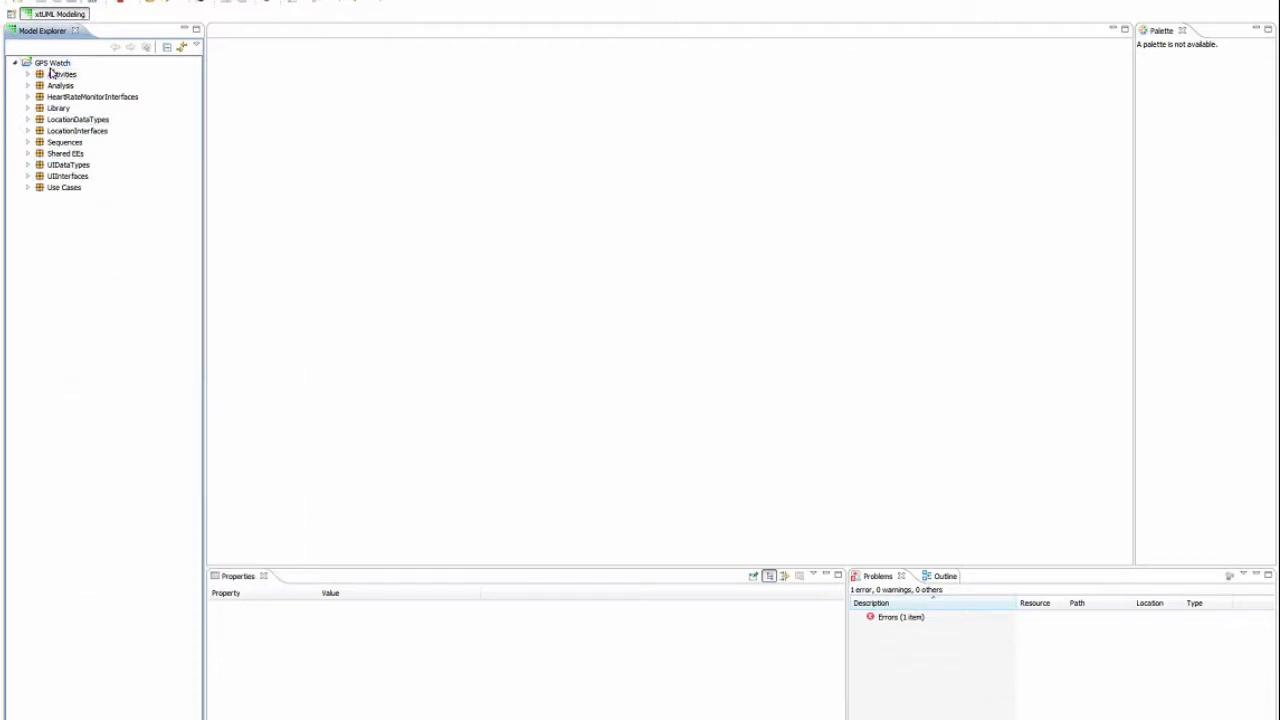
click(52, 63)
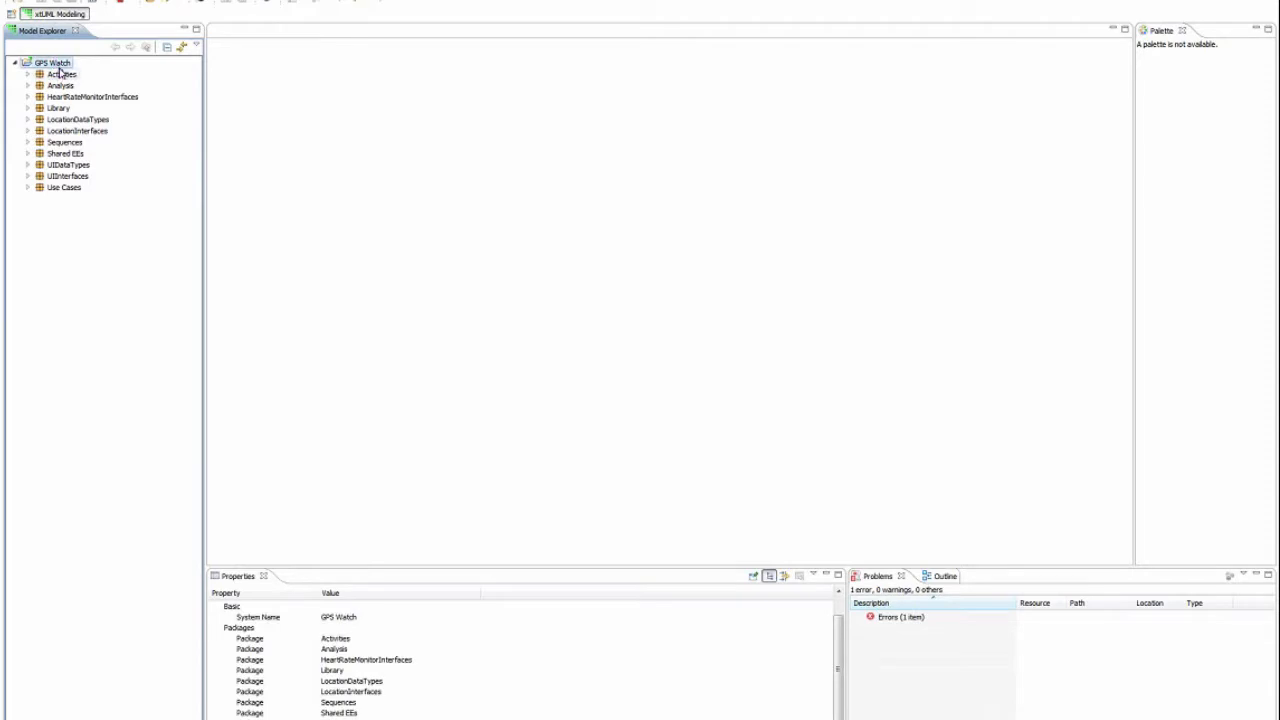
right_click(53, 63)
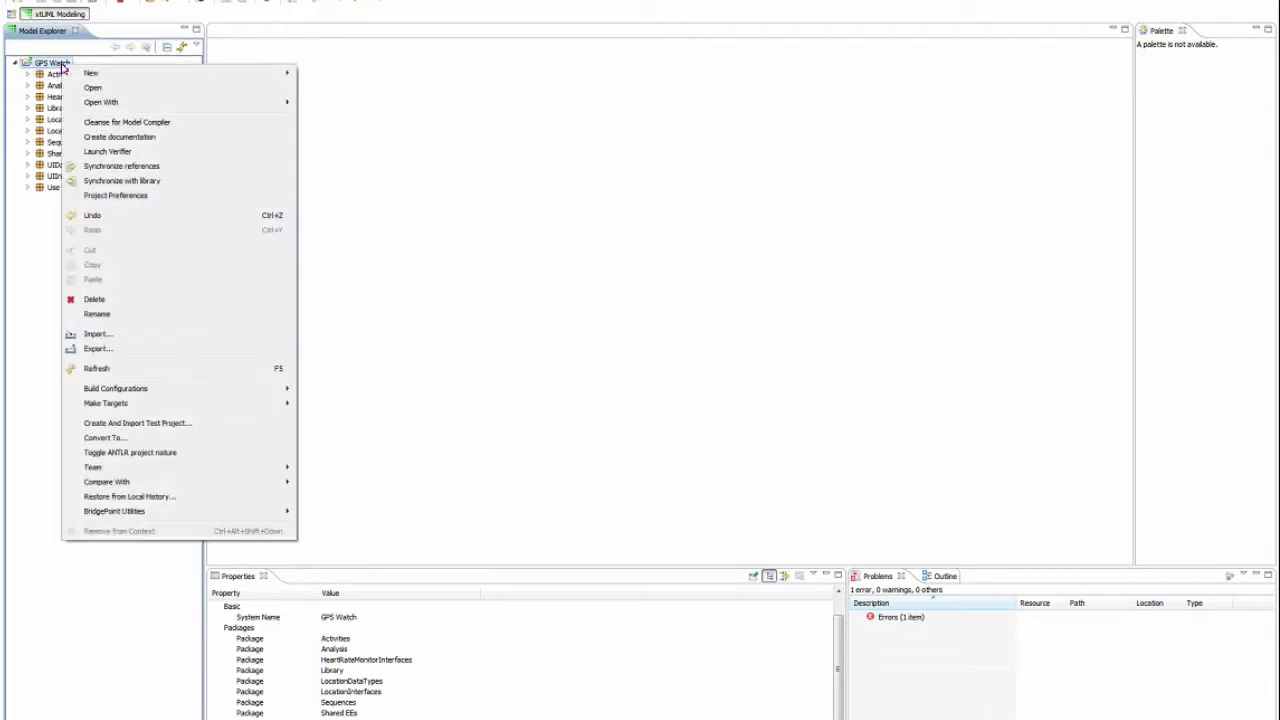
mouse_move(97, 334)
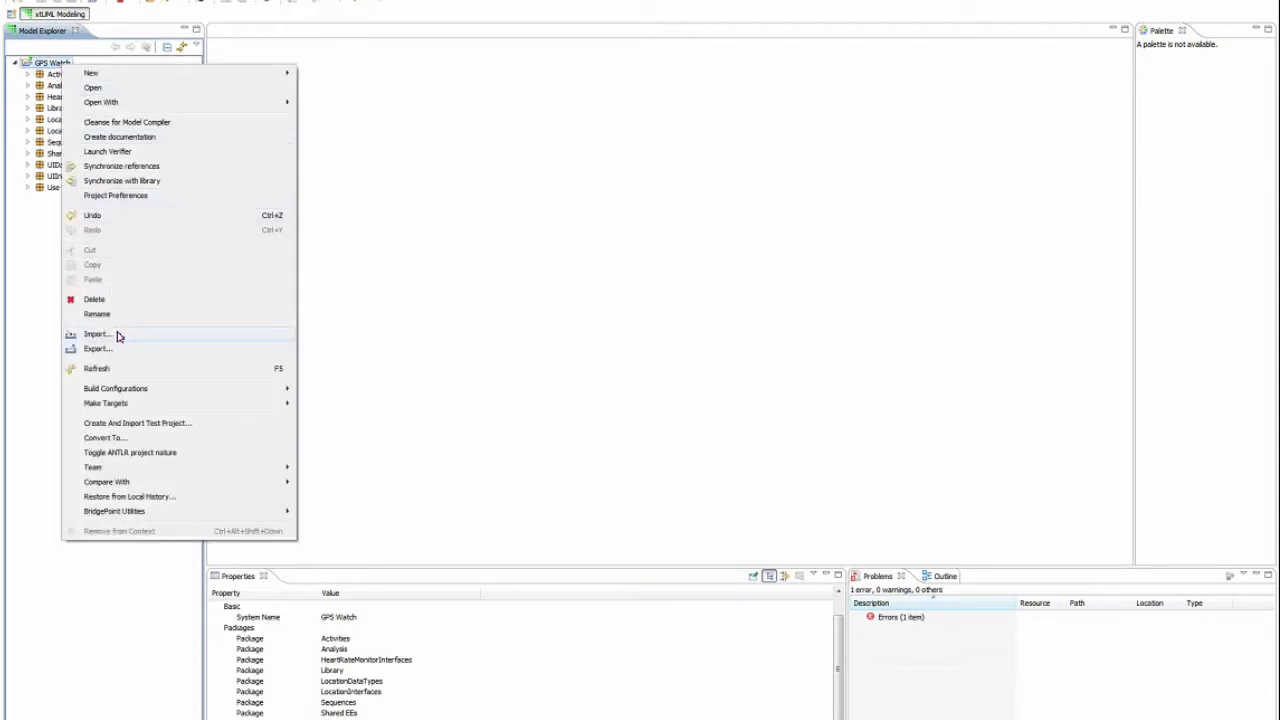
click(97, 333)
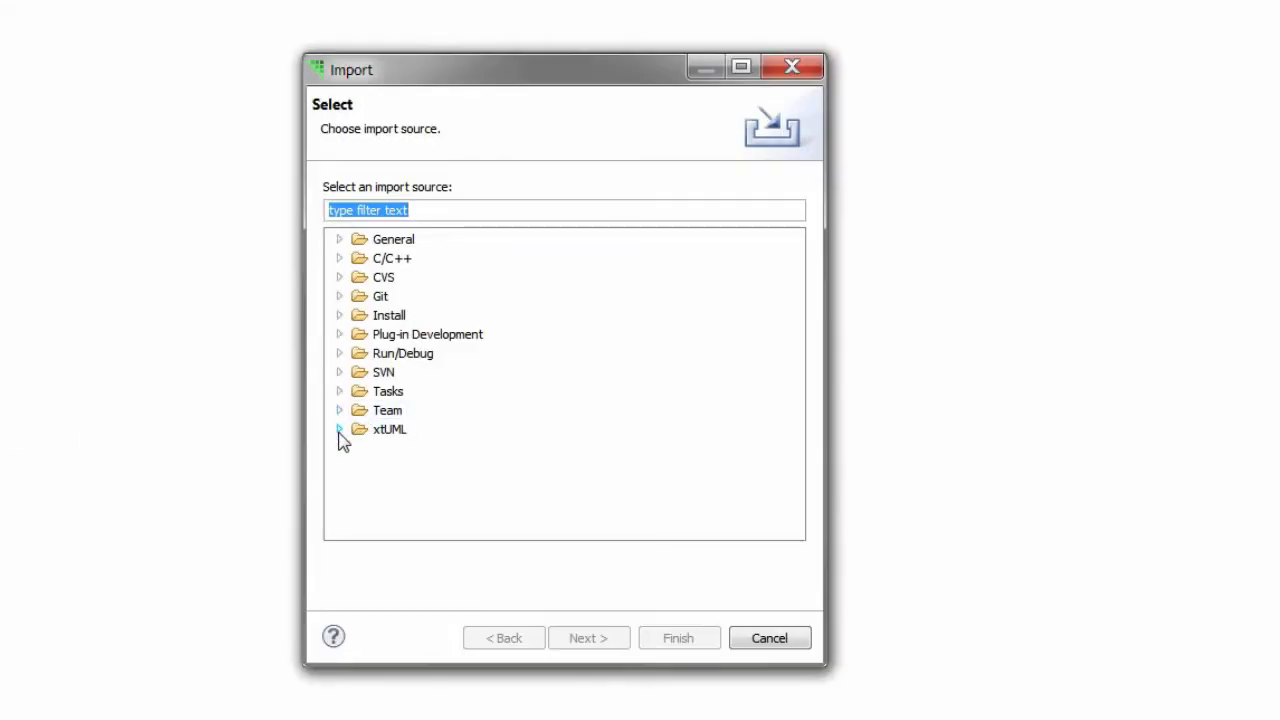
click(340, 429)
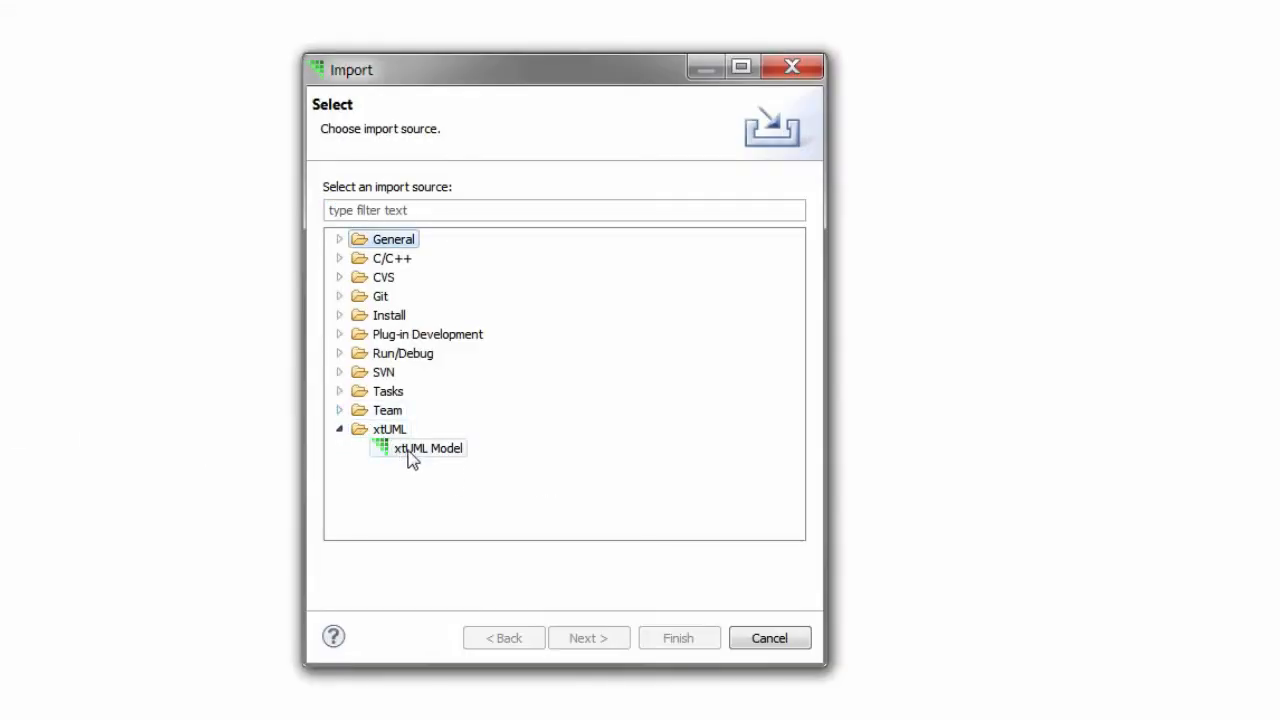
click(428, 448)
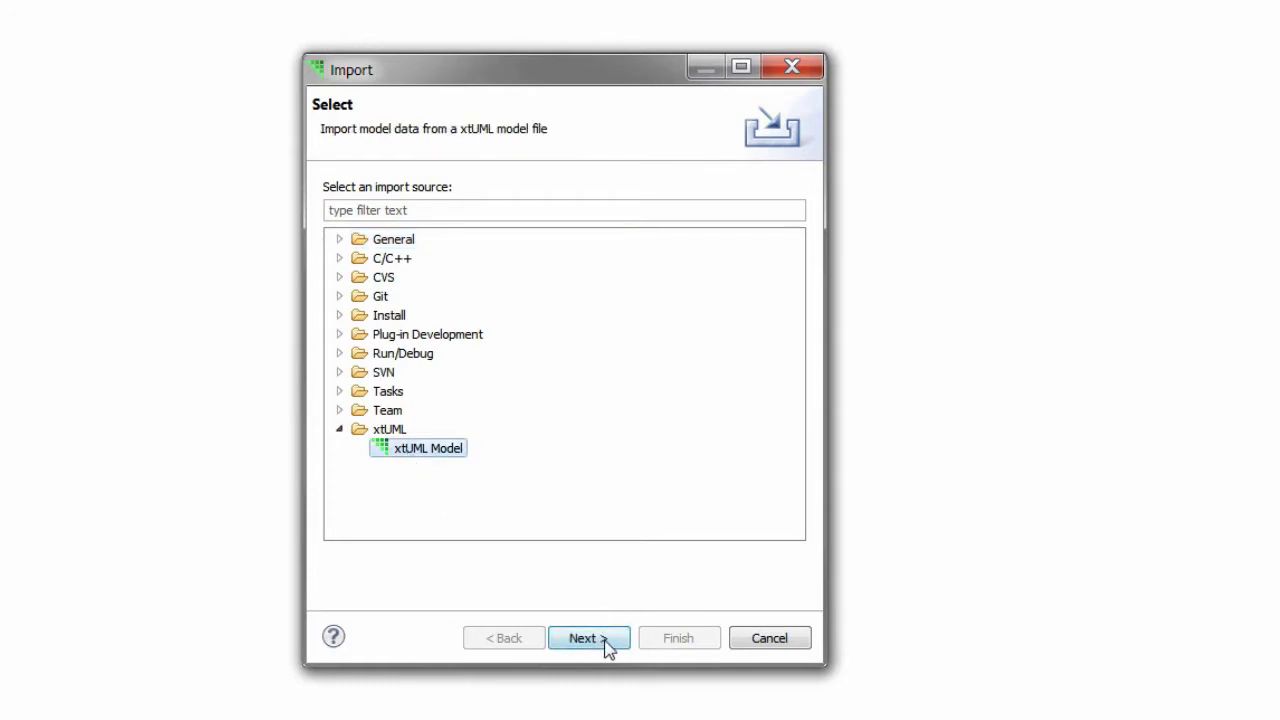
- Pick C:\export_location\destination.xtuml as the import file, keeping GPS Watch as destination
click(588, 638)
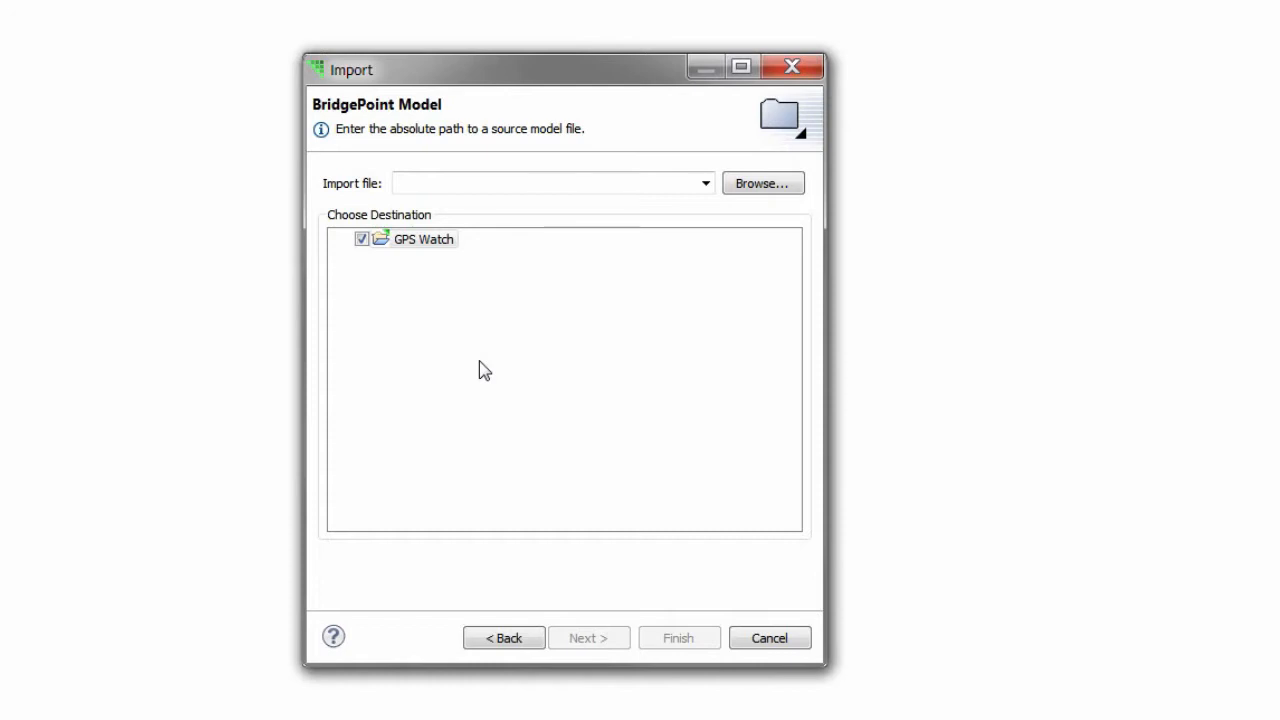
mouse_move(510, 296)
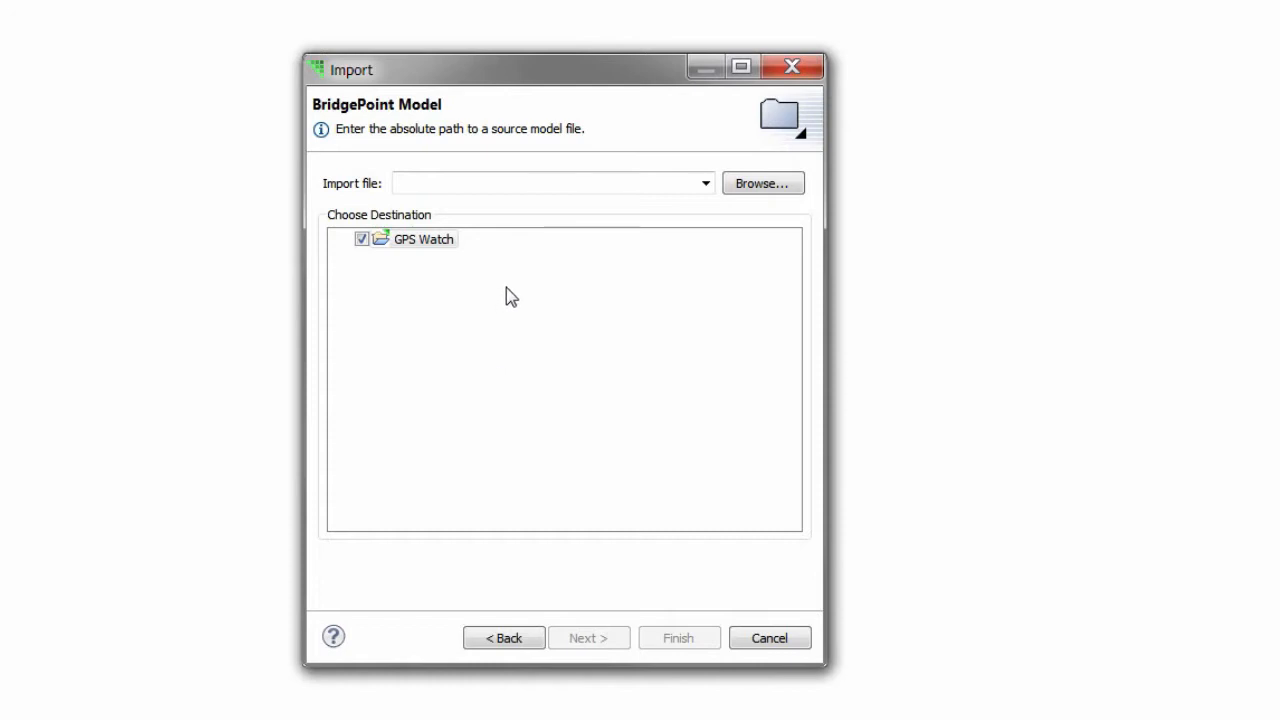
click(545, 183)
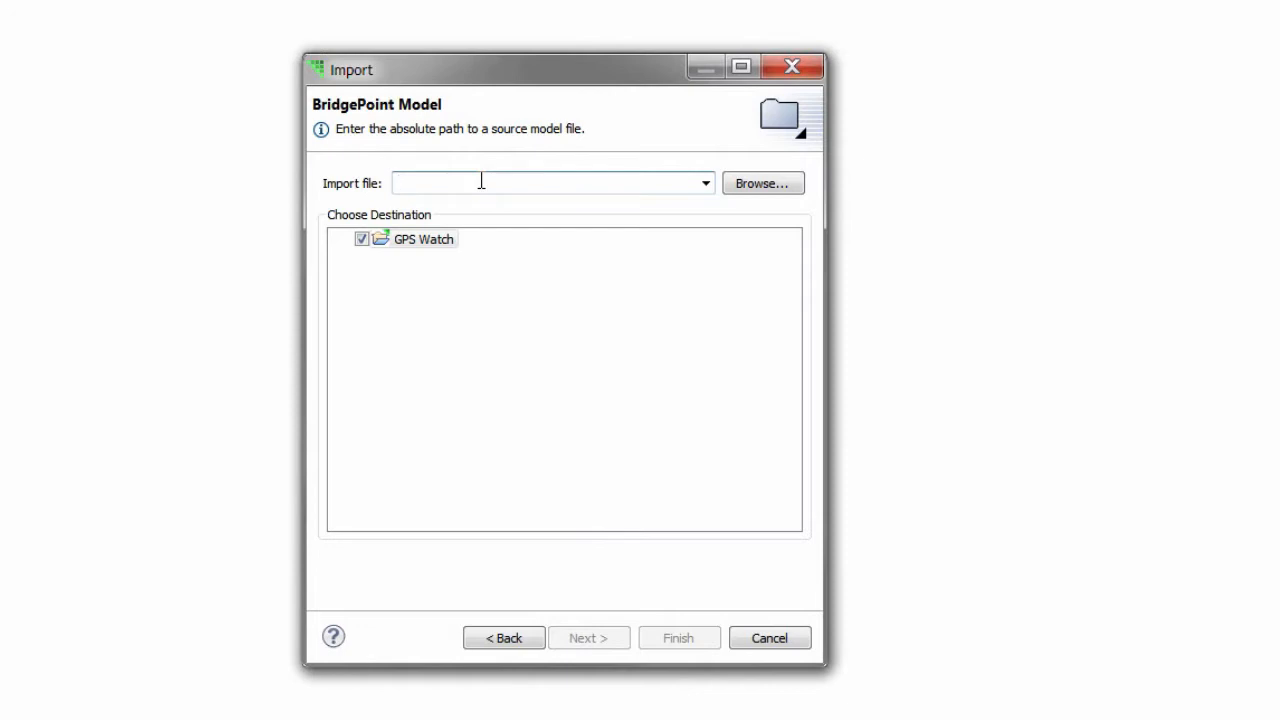
mouse_move(718, 207)
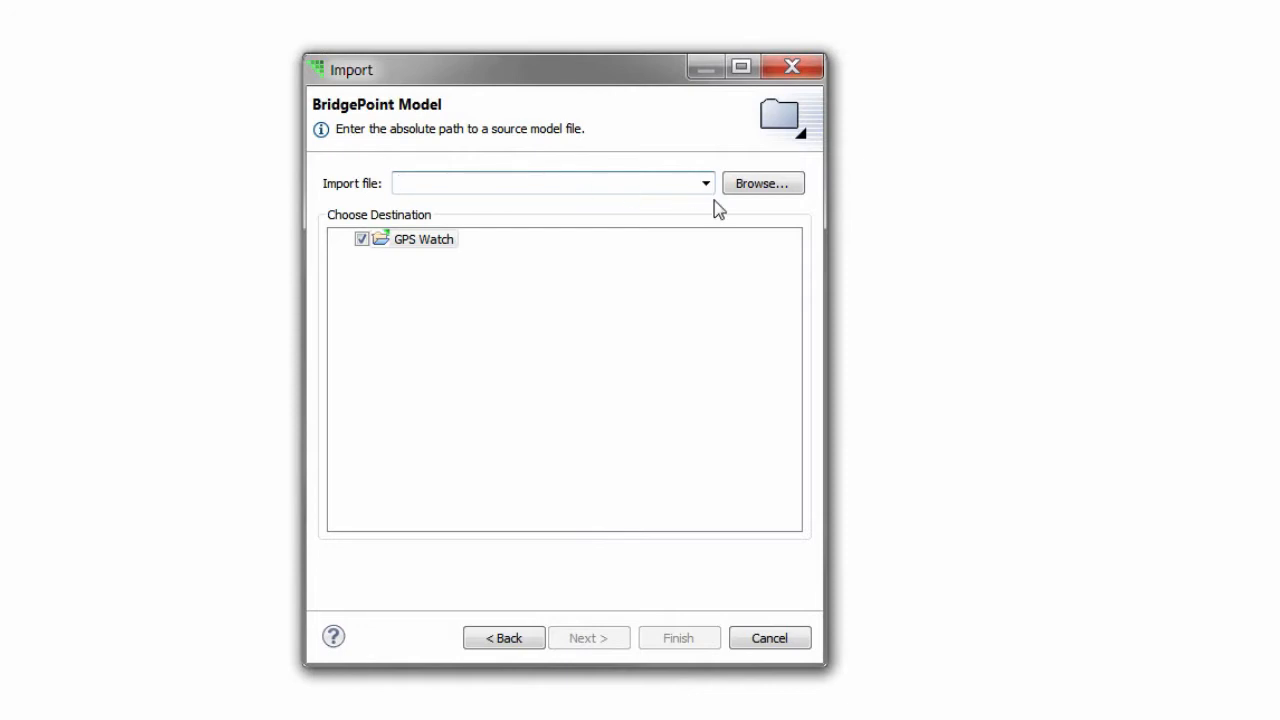
click(762, 183)
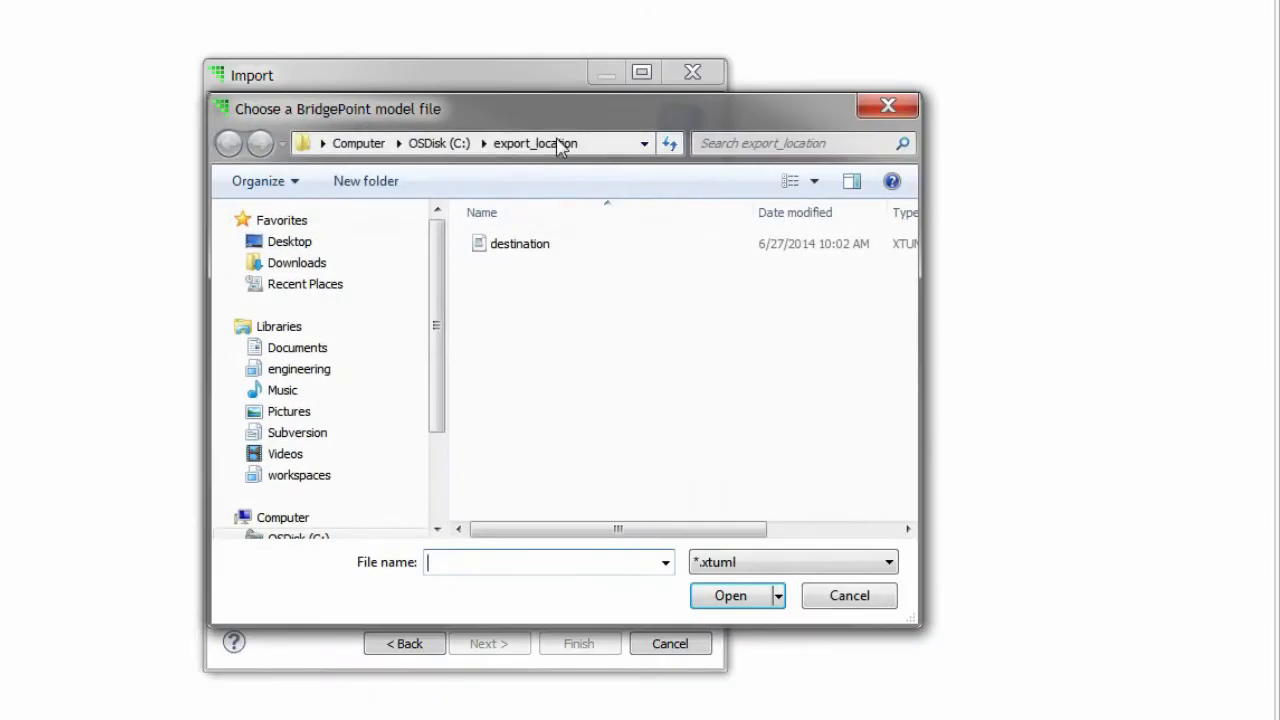
click(519, 243)
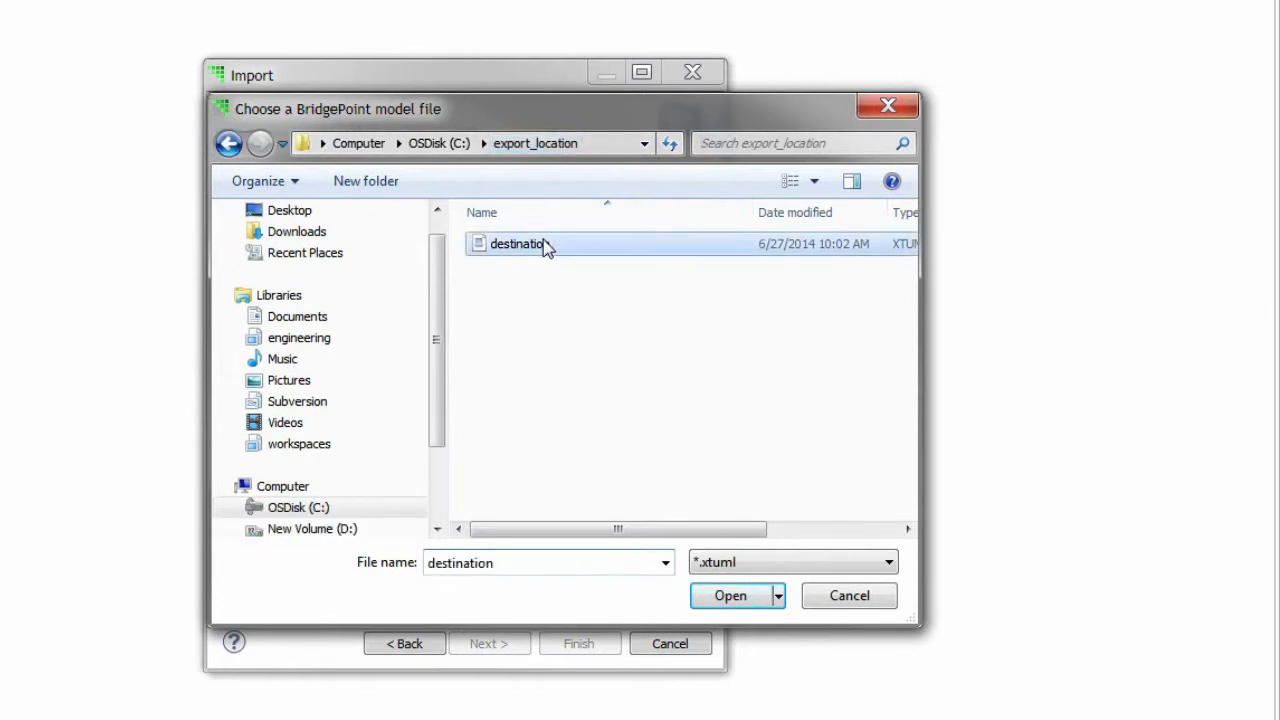
mouse_move(588, 297)
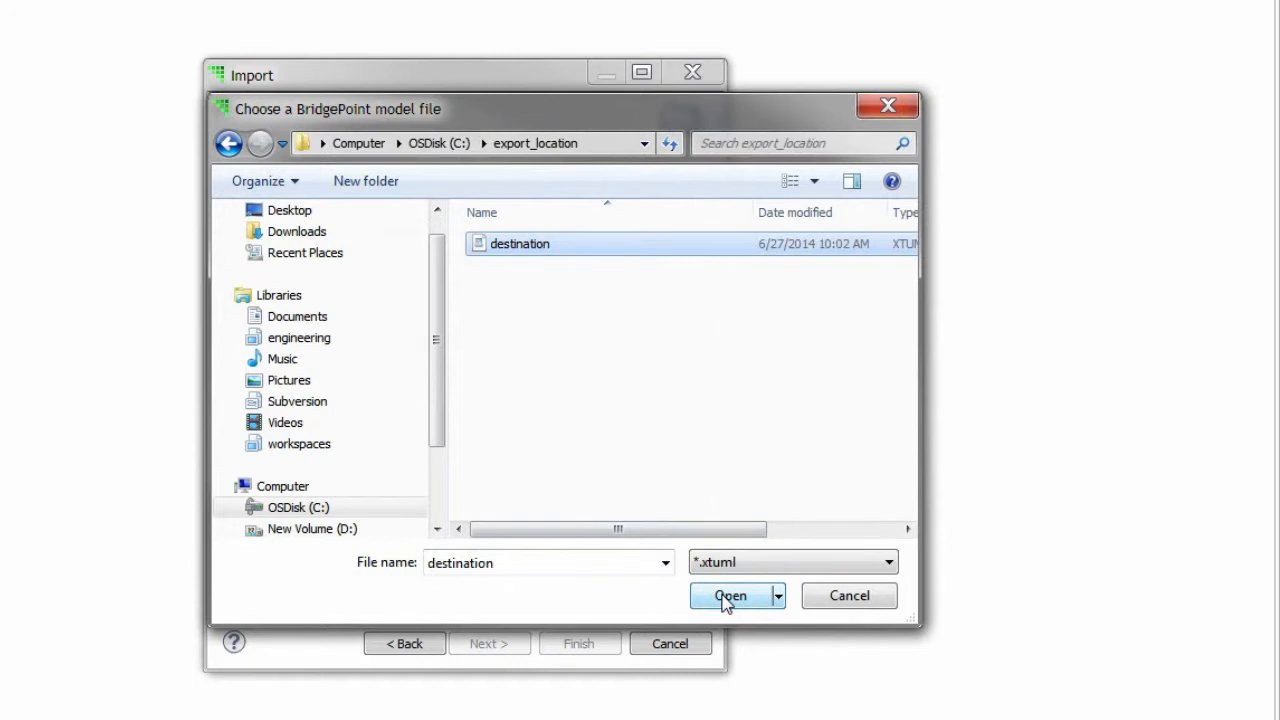
click(730, 595)
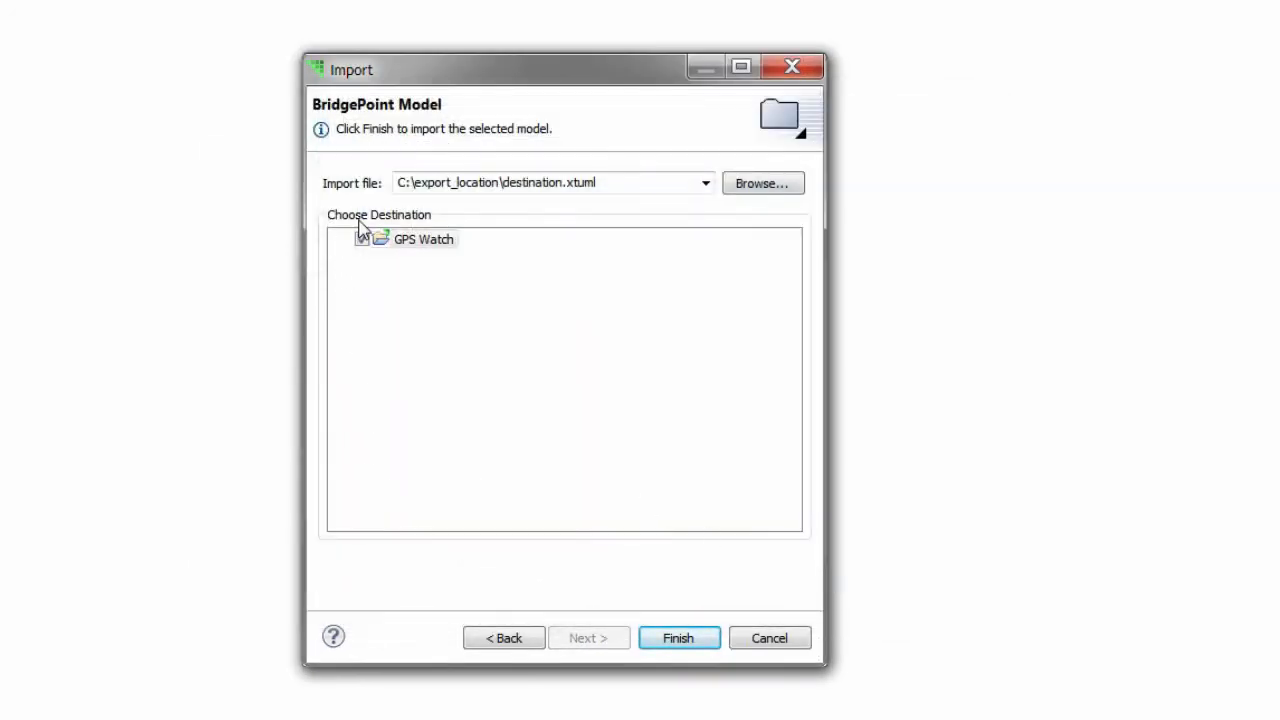
click(362, 238)
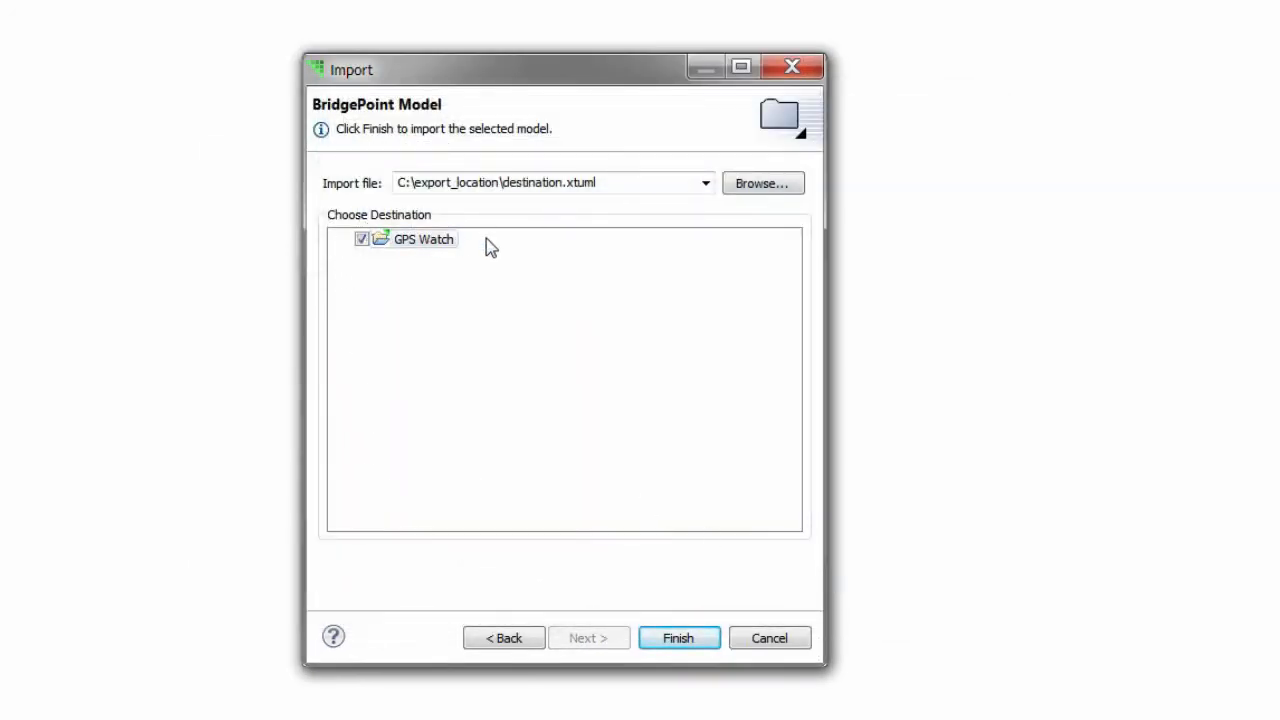
mouse_move(508, 255)
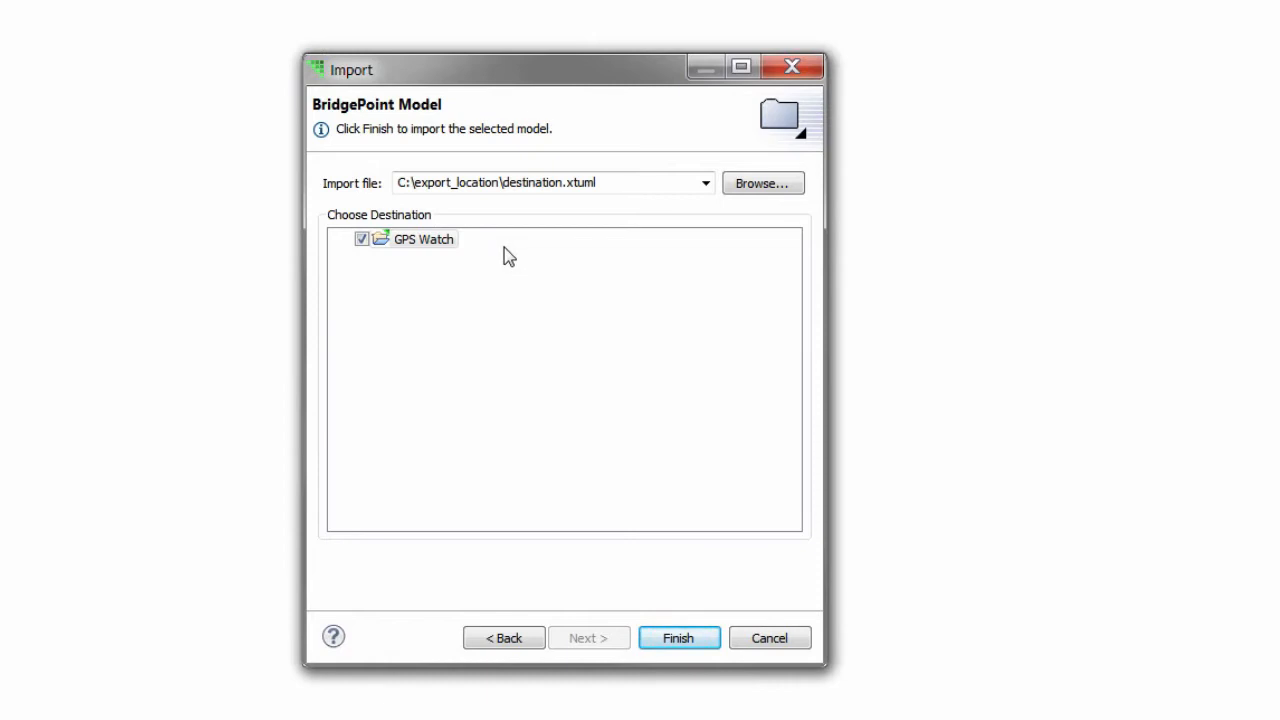
mouse_move(372, 270)
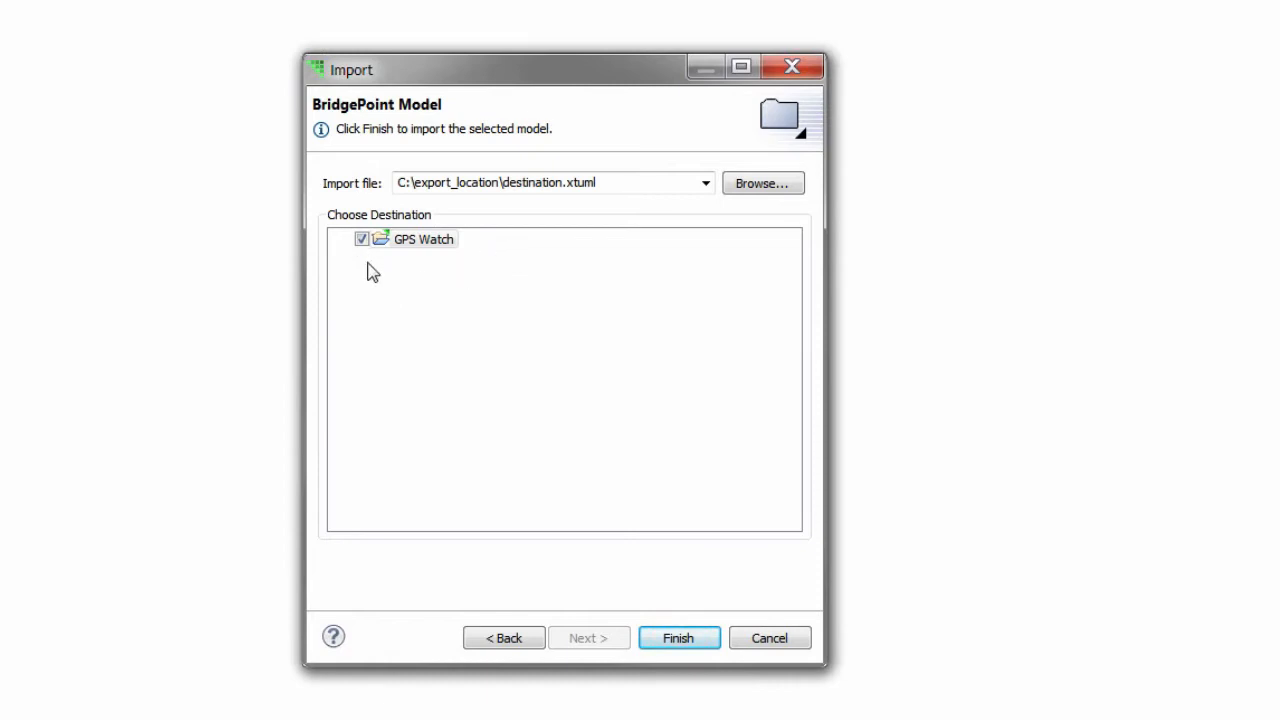
mouse_move(472, 393)
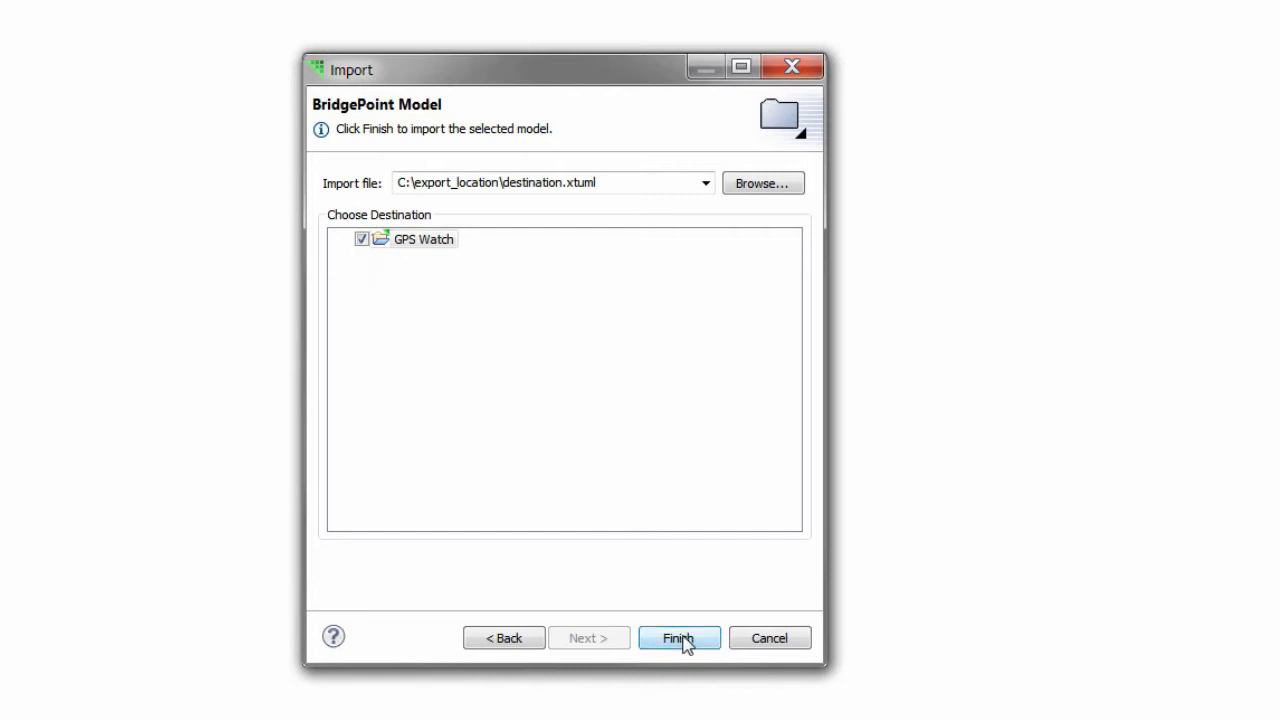
mouse_move(670, 650)
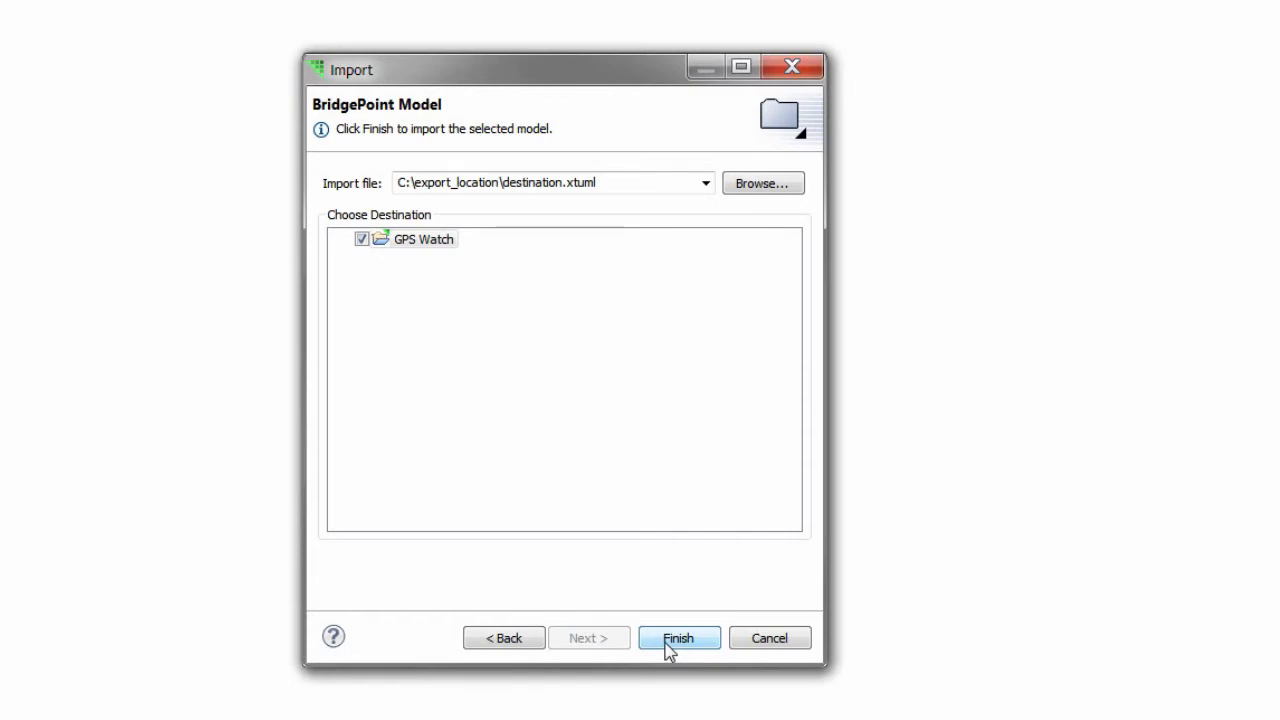
- Finish the import, expand the restored System package and open its package diagram
click(678, 638)
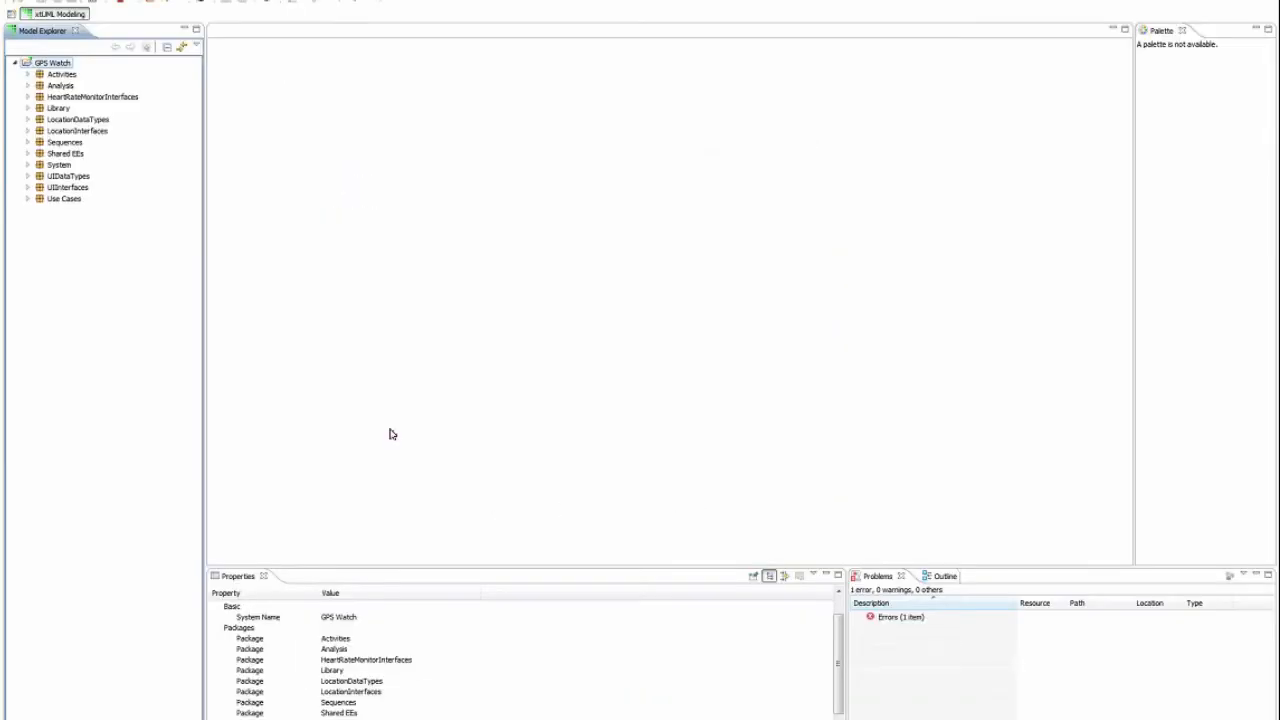
click(59, 164)
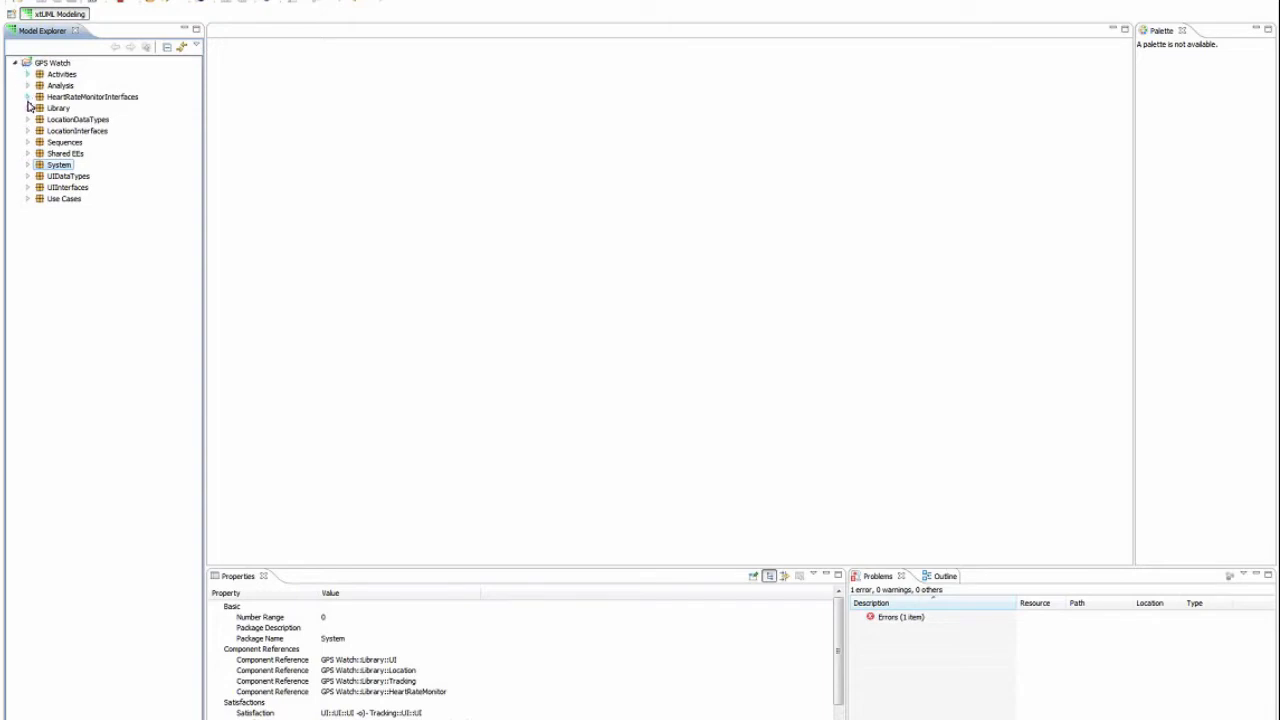
click(28, 165)
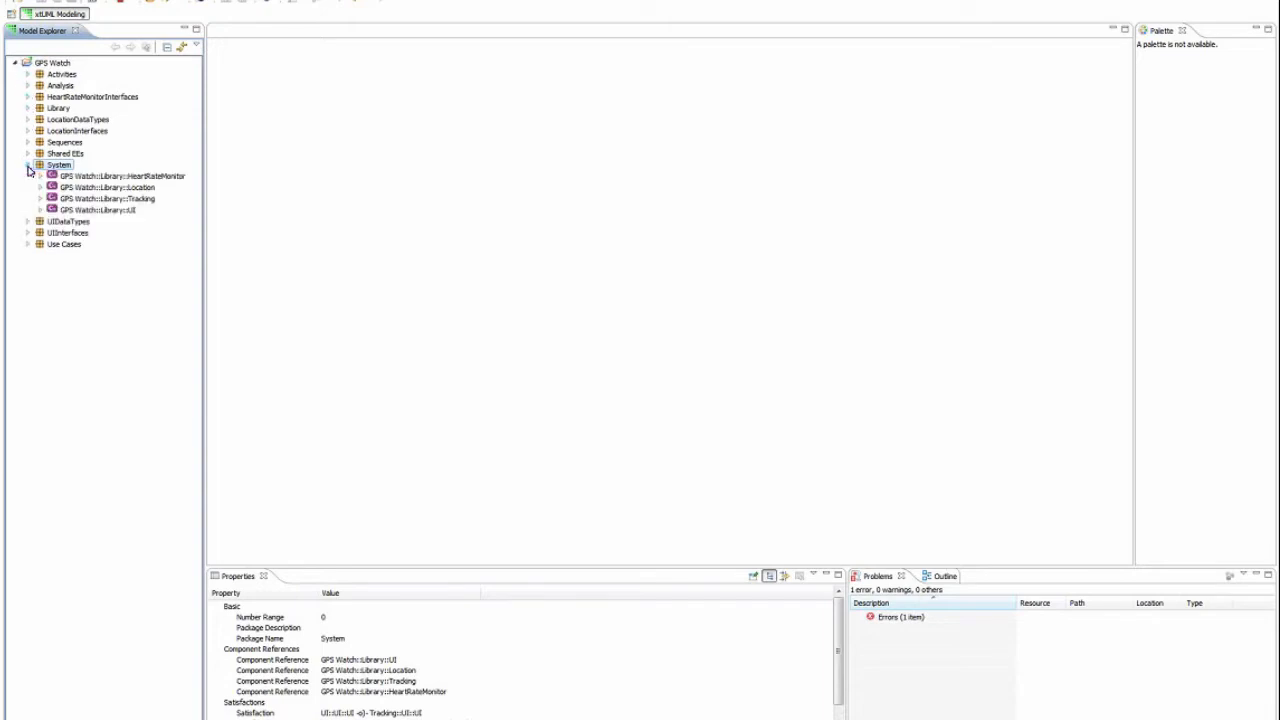
click(41, 176)
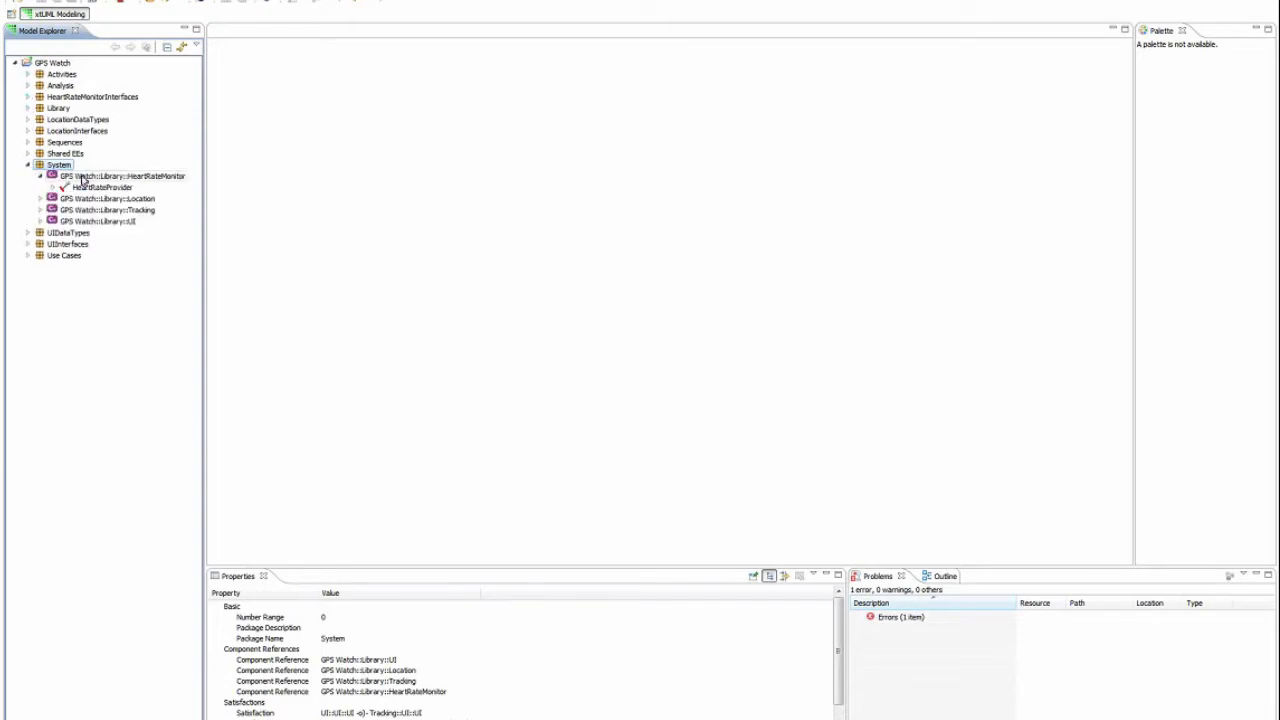
double_click(59, 164)
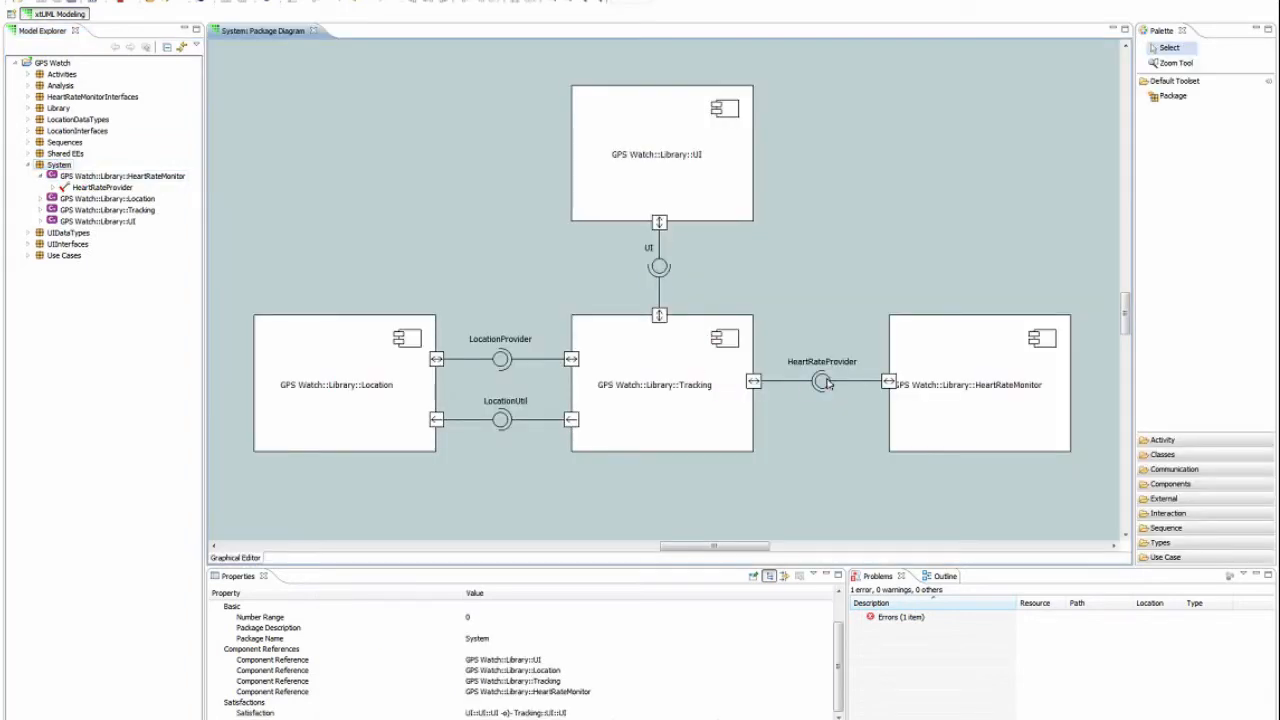
- Check the HeartRateProvider interface and HeartRateMonitor references in System and Library
click(821, 382)
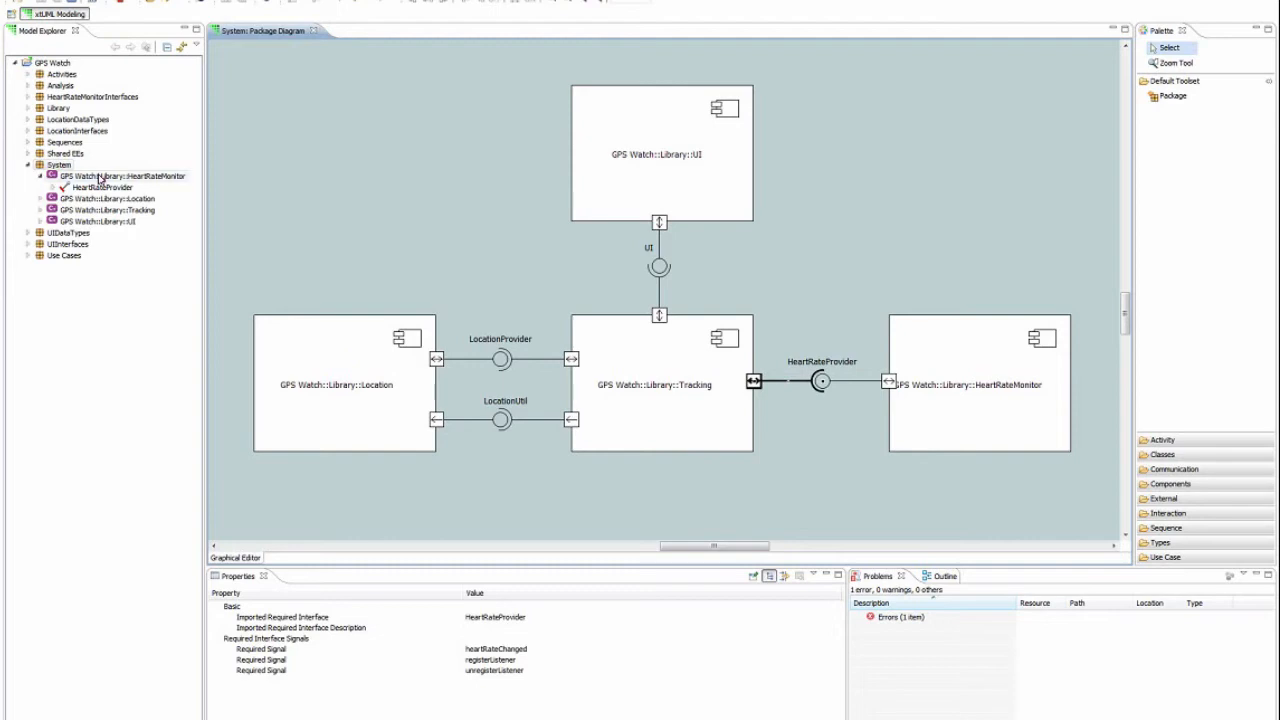
click(120, 176)
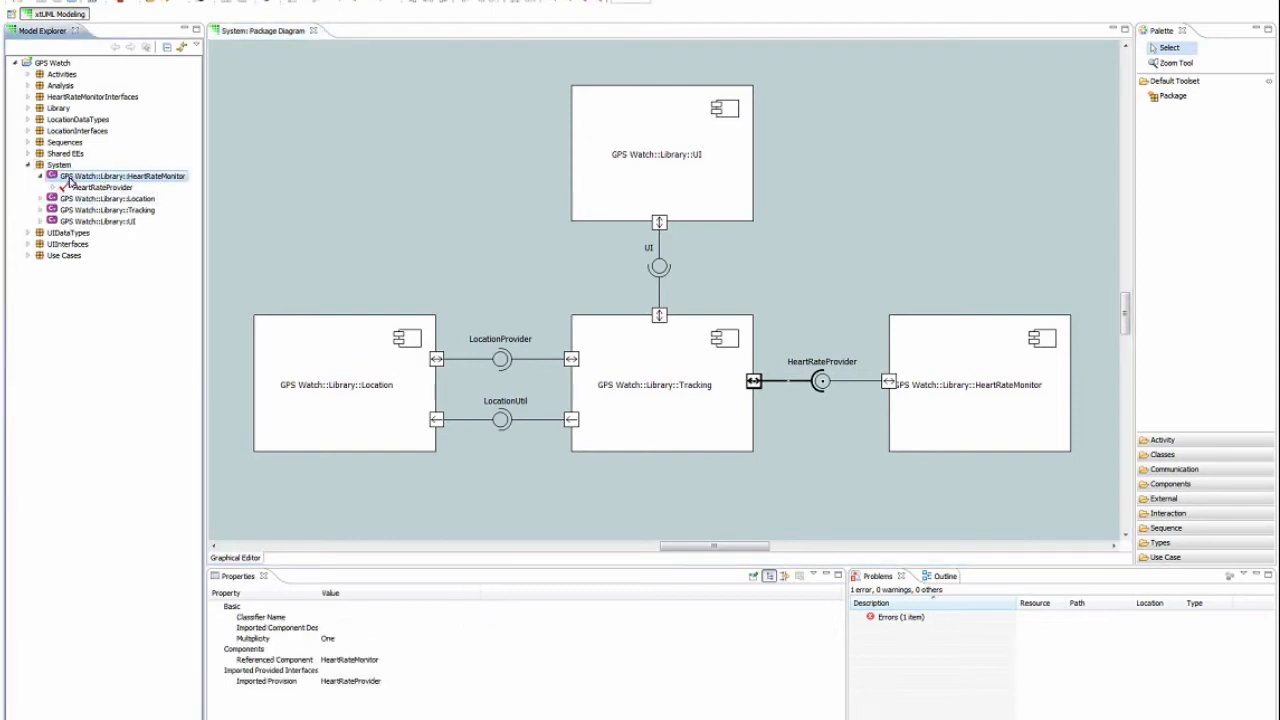
click(30, 108)
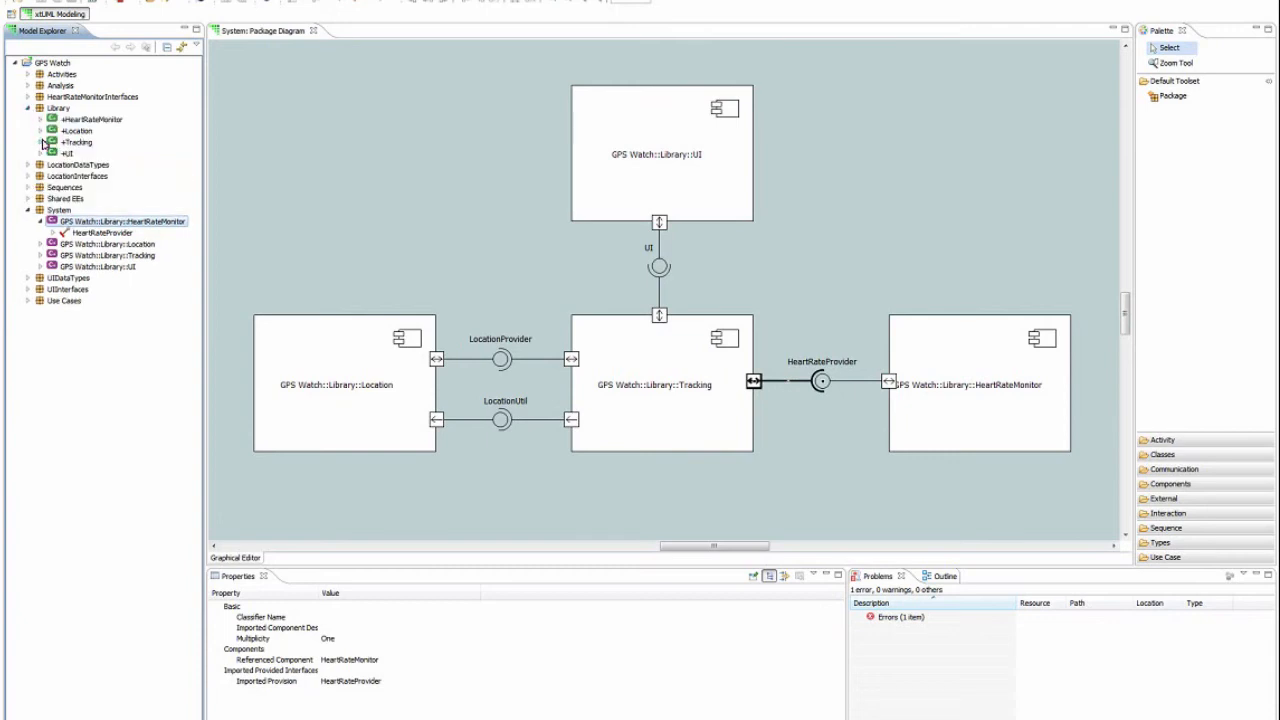
click(92, 119)
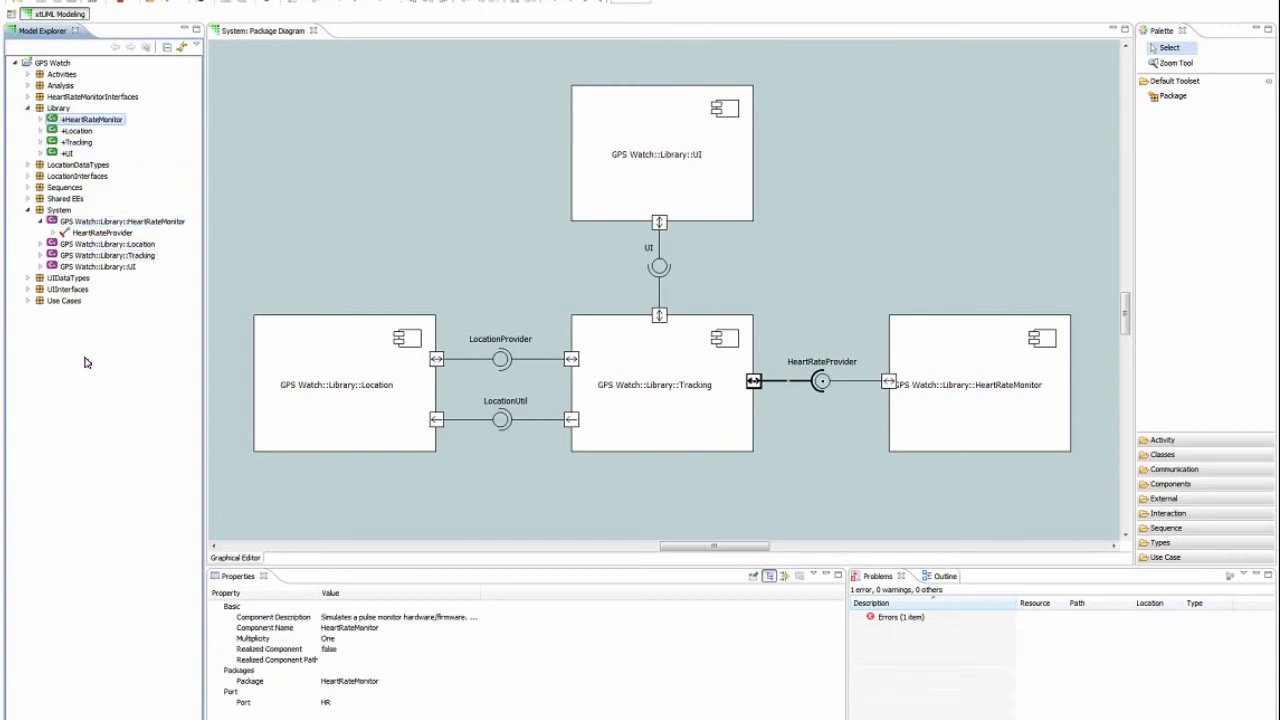
mouse_move(452, 420)
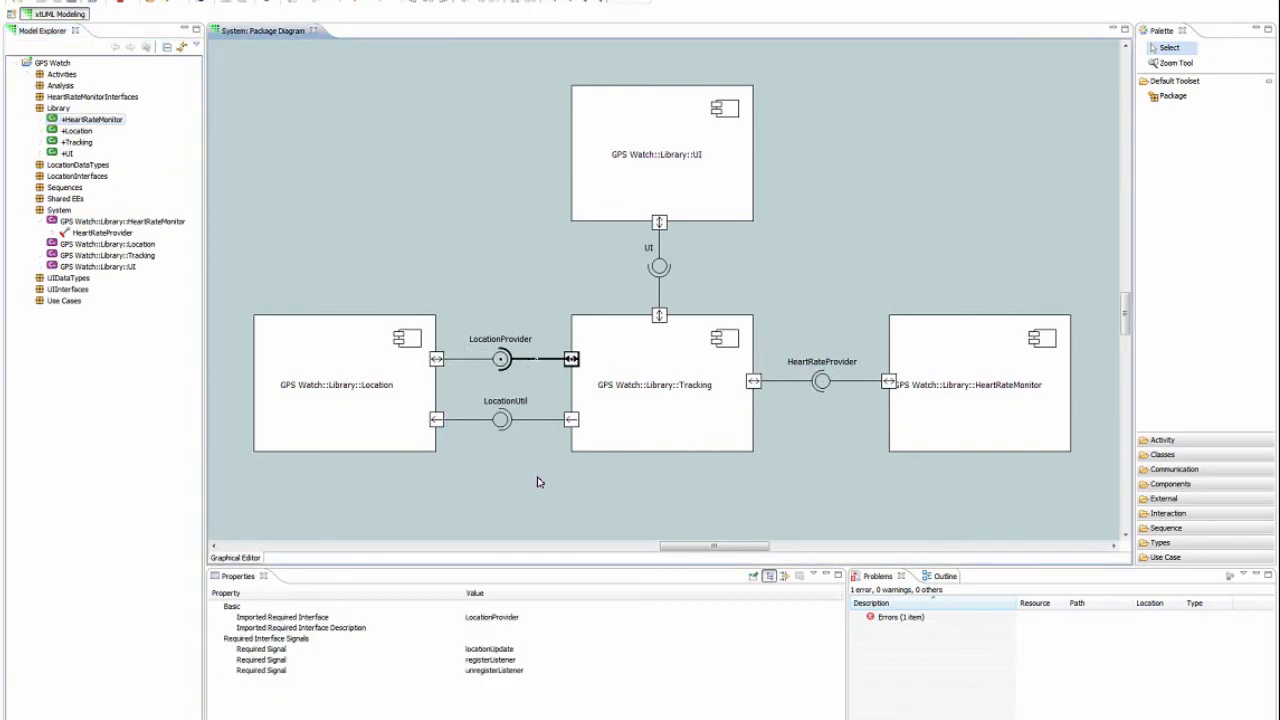
mouse_move(532, 381)
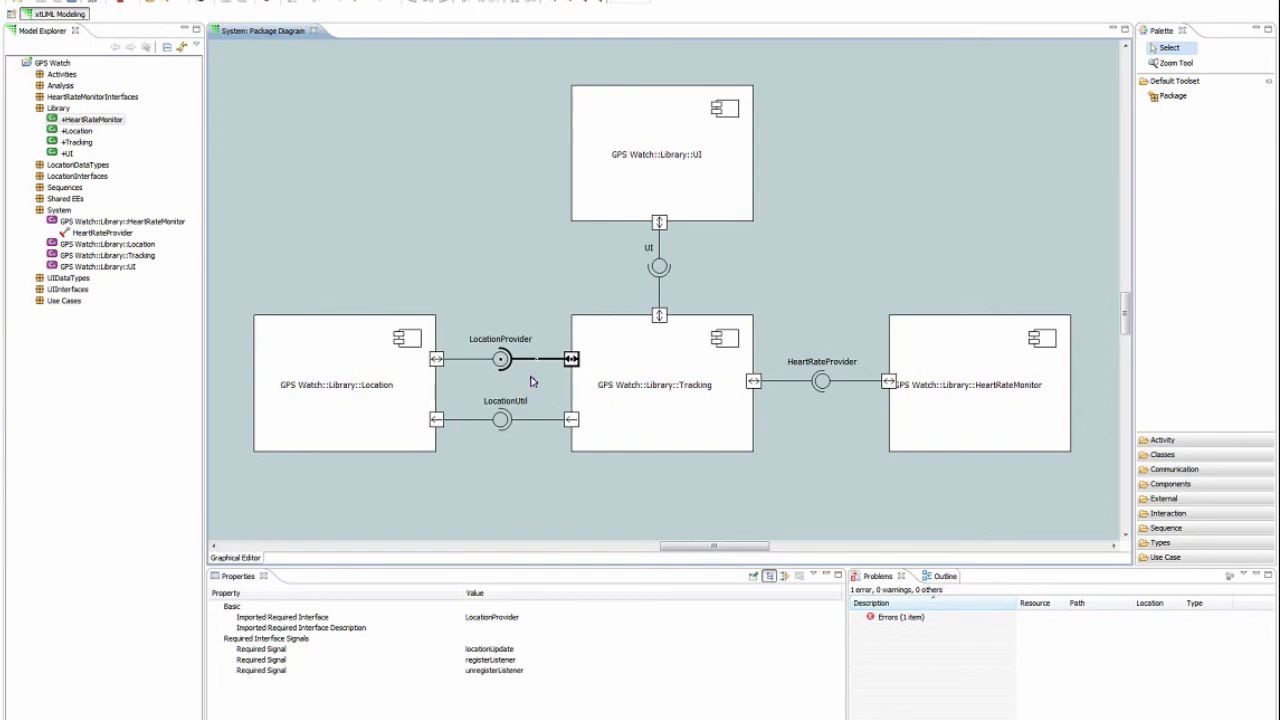